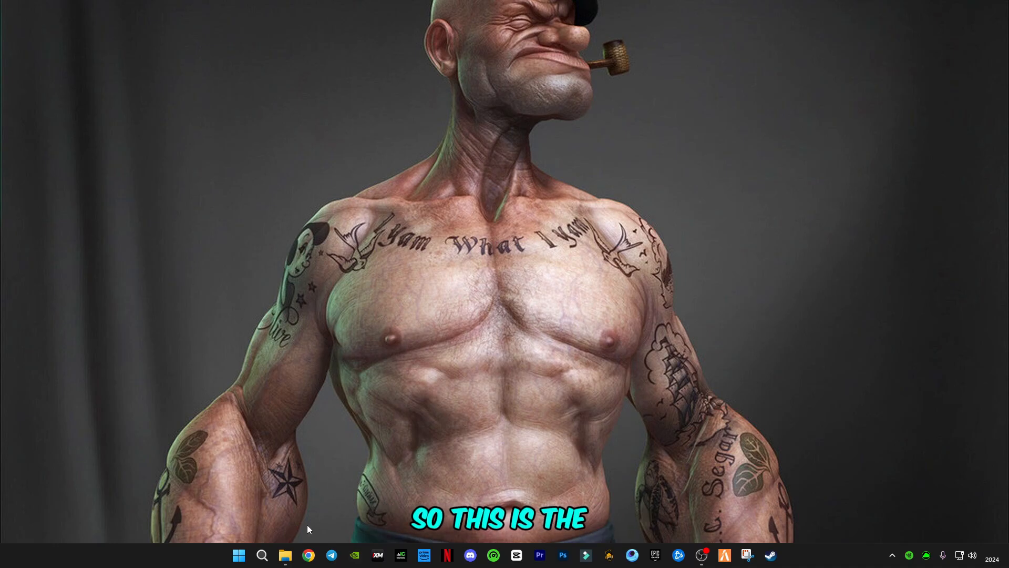
- Go to D:\New folder\New folder and select ReShade 6.0 Complete Pack.rar
click(285, 555)
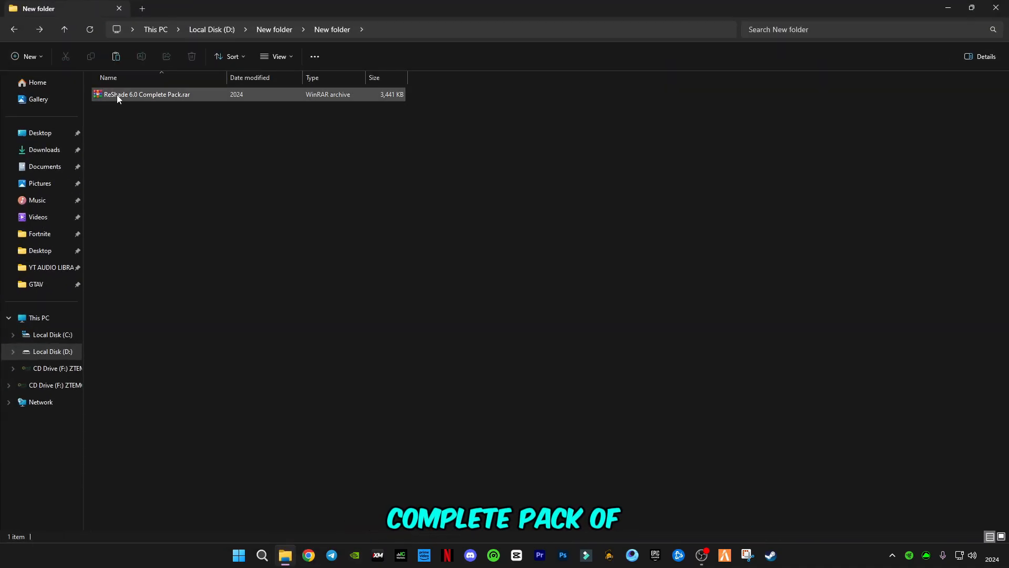
click(146, 94)
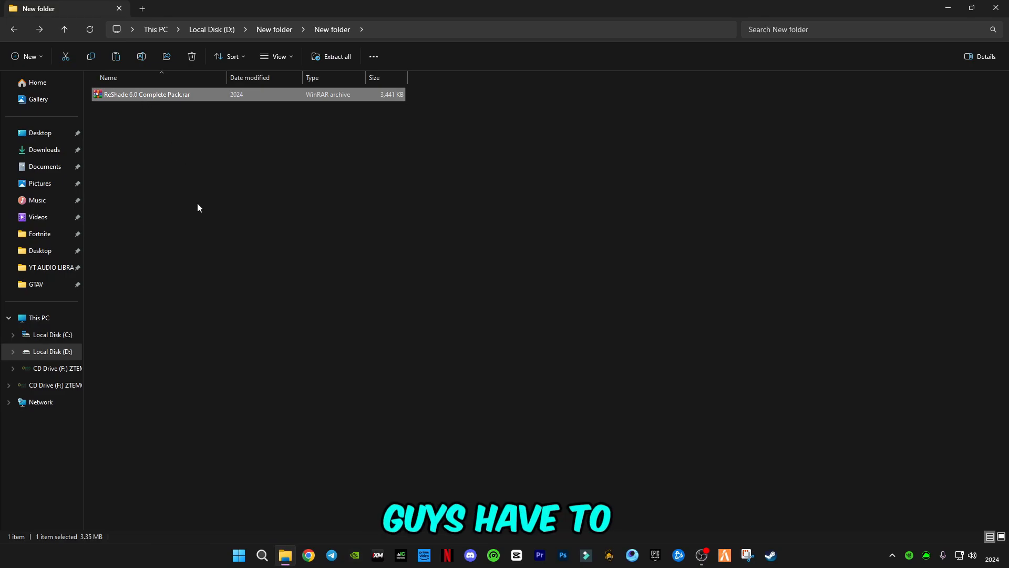
mouse_move(101, 120)
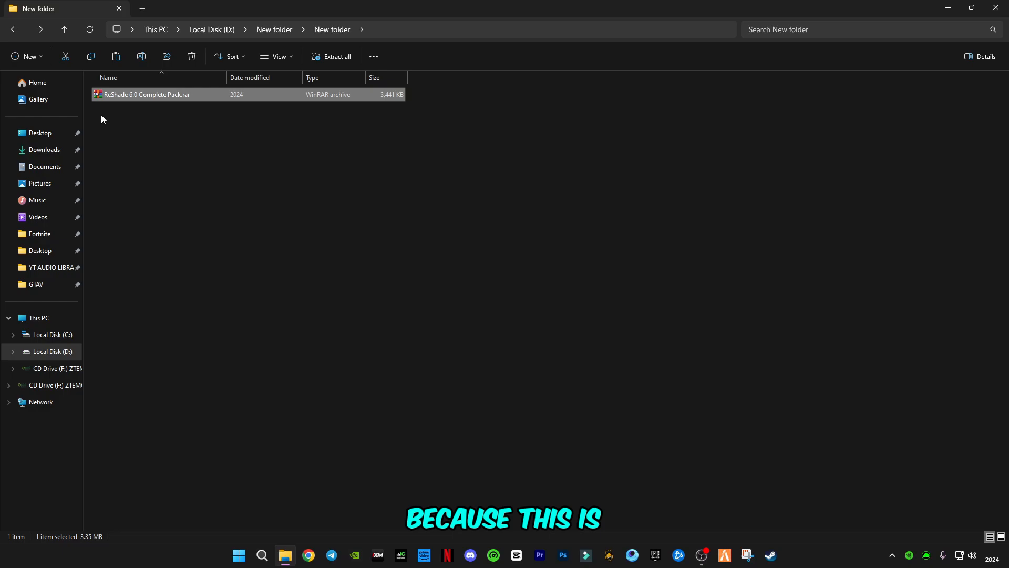
mouse_move(219, 129)
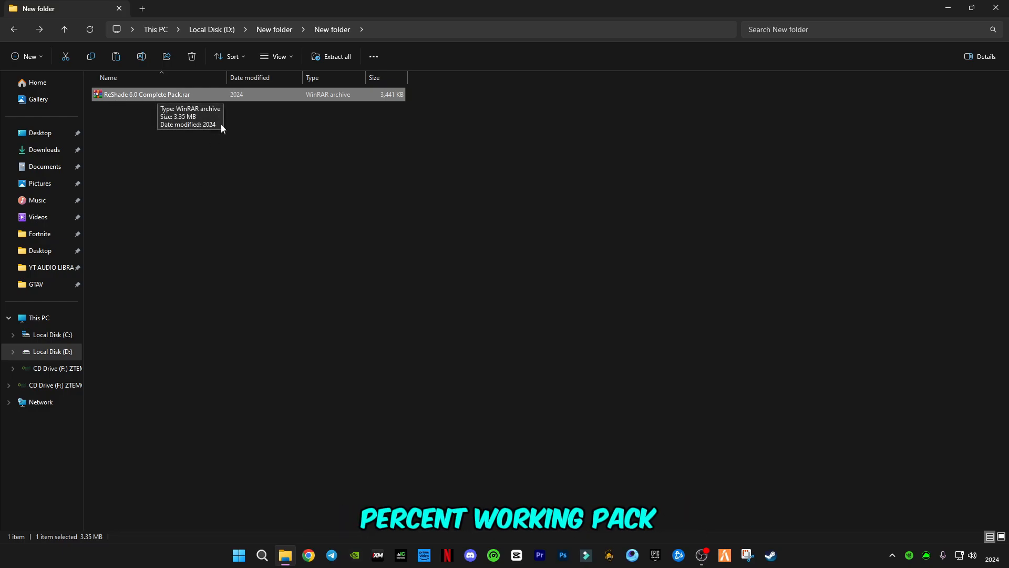
mouse_move(142, 130)
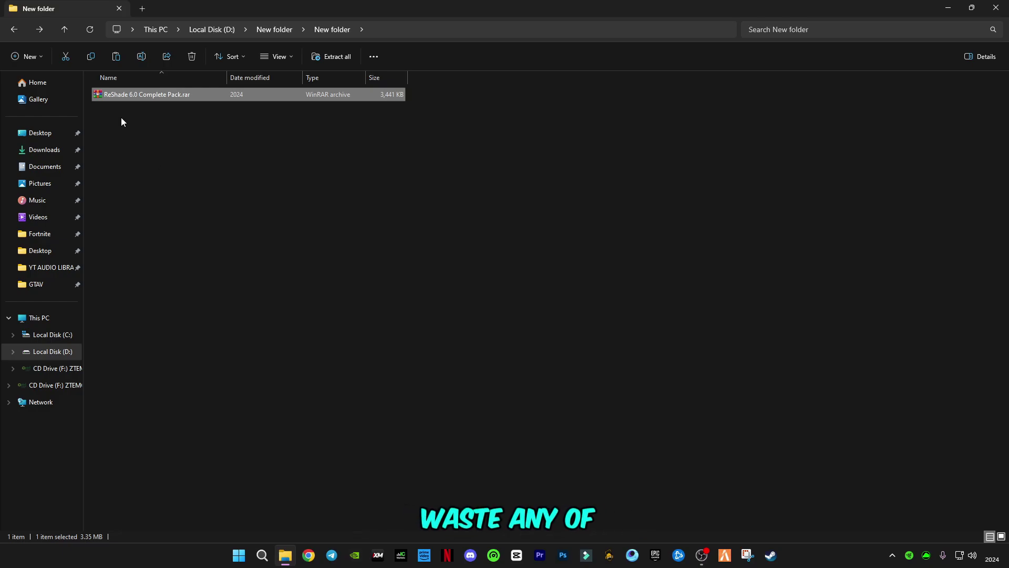
mouse_move(115, 99)
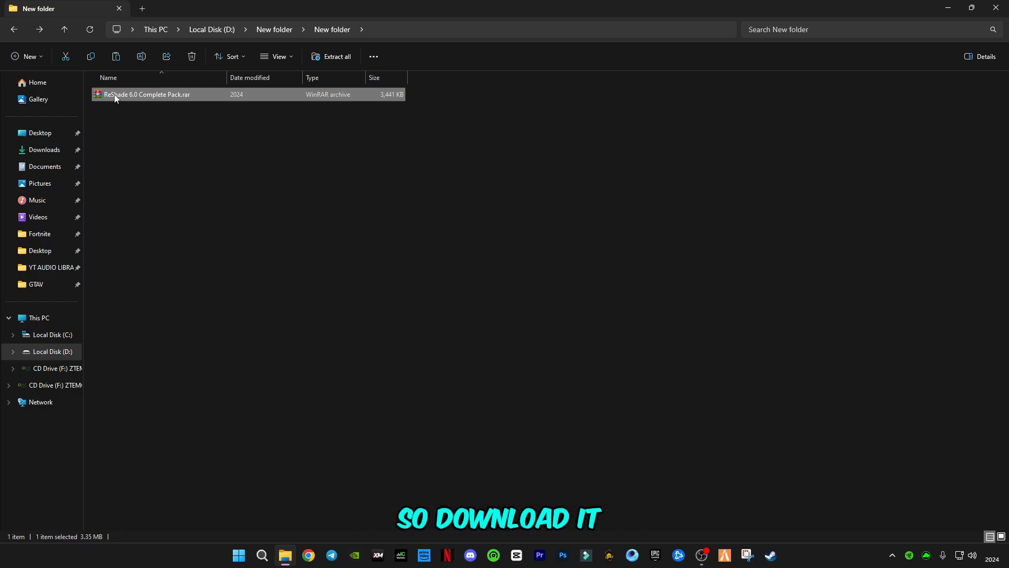
- Extract the archive here and enter the ReShade 6.0 Complete Pack folder, selecting ReShade_Setup_6.0.0.exe
right_click(146, 93)
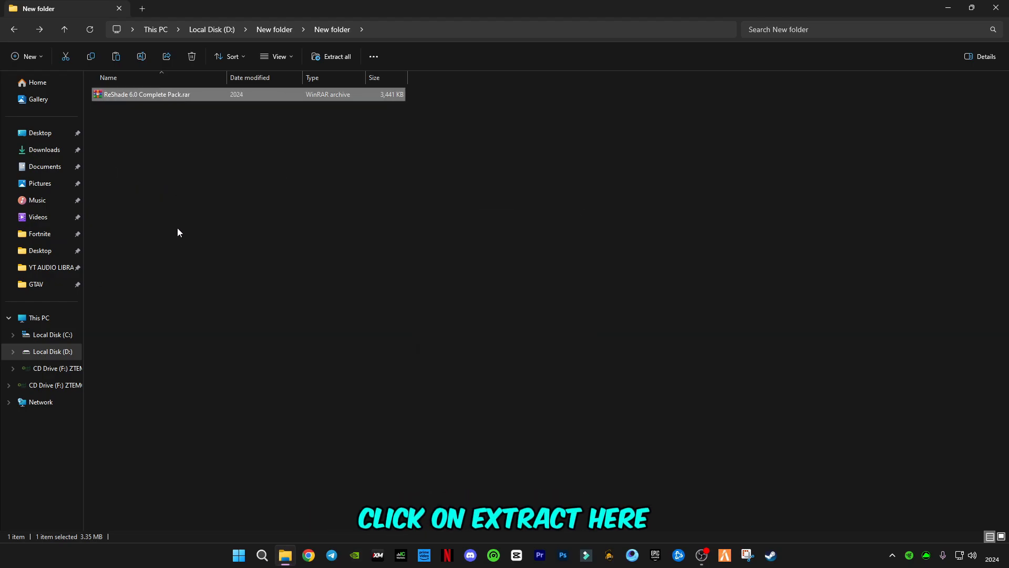
click(332, 56)
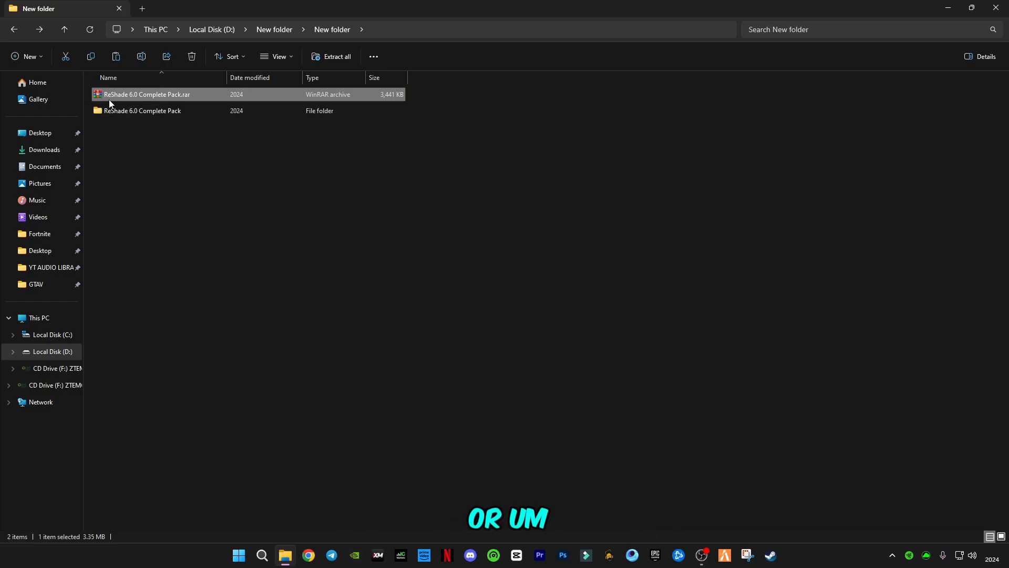
mouse_move(122, 134)
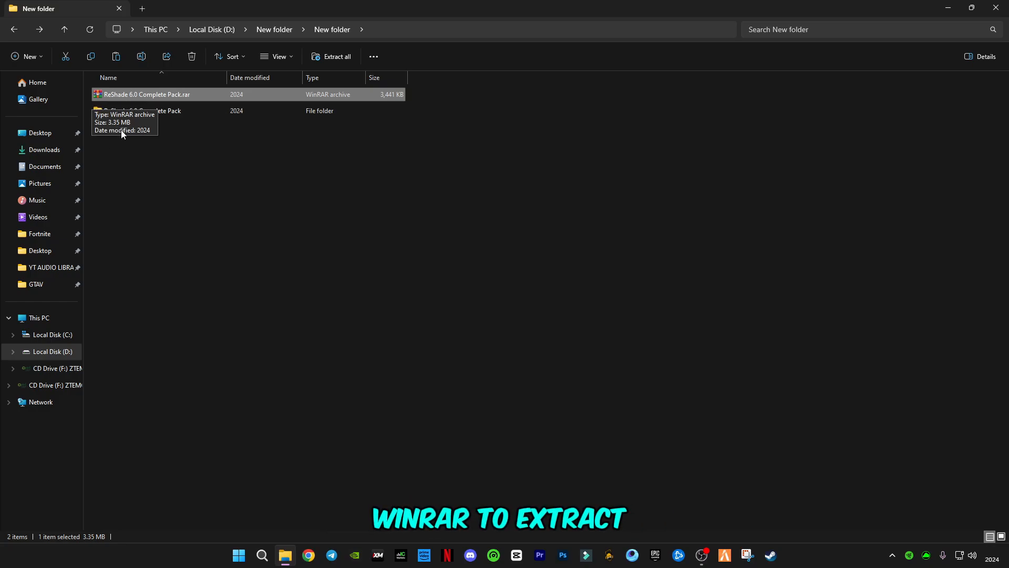
click(142, 111)
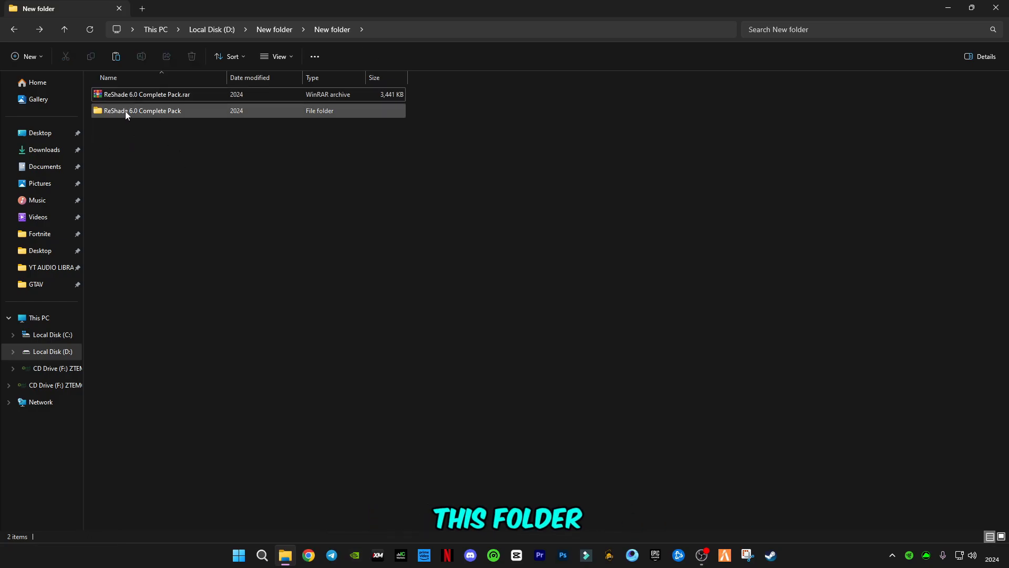
double_click(142, 111)
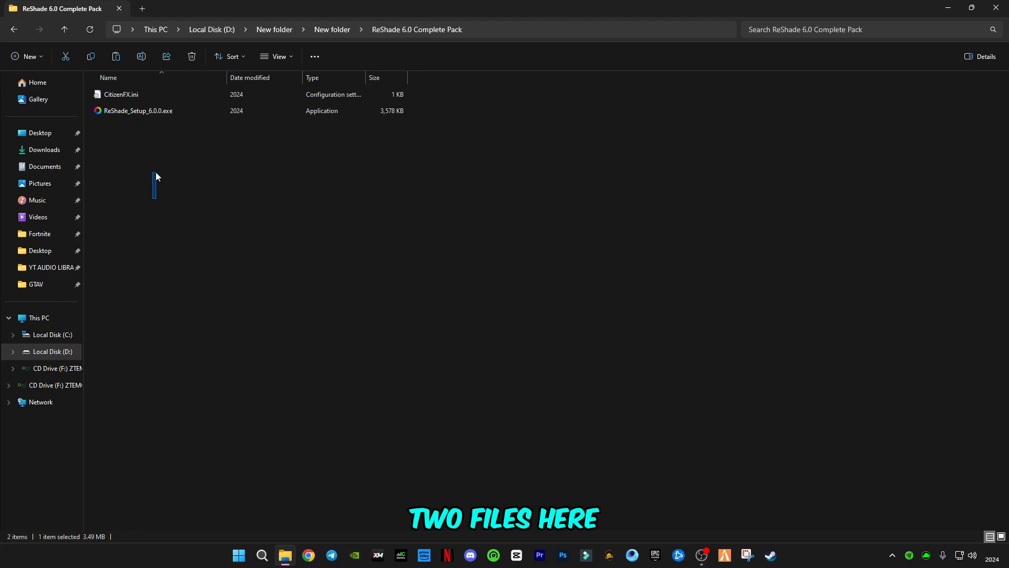
click(136, 111)
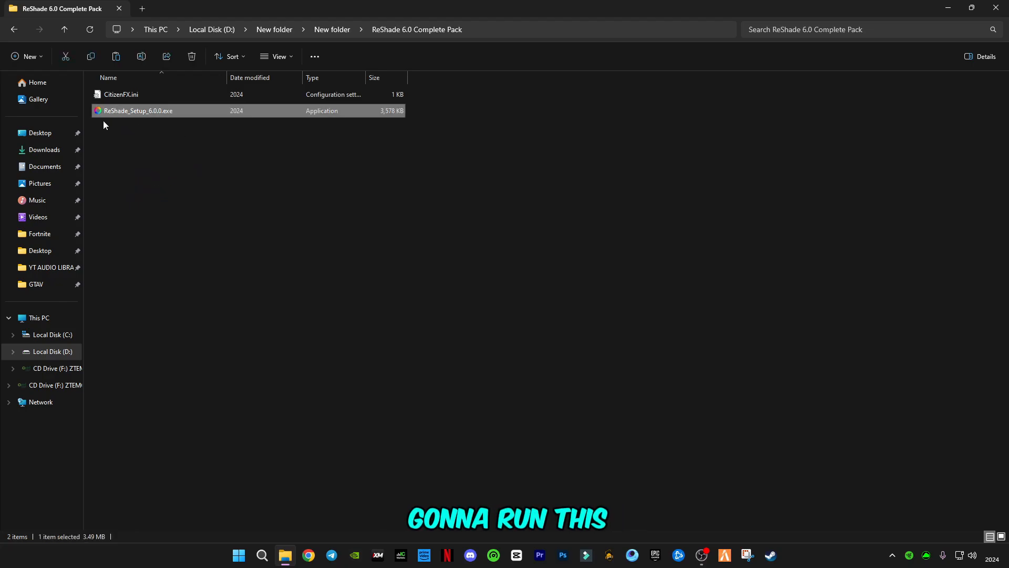
- Run ReShade_Setup_6.0.0.exe and browse to GTA5.exe in D:\Games\GTAV as the target game
double_click(137, 110)
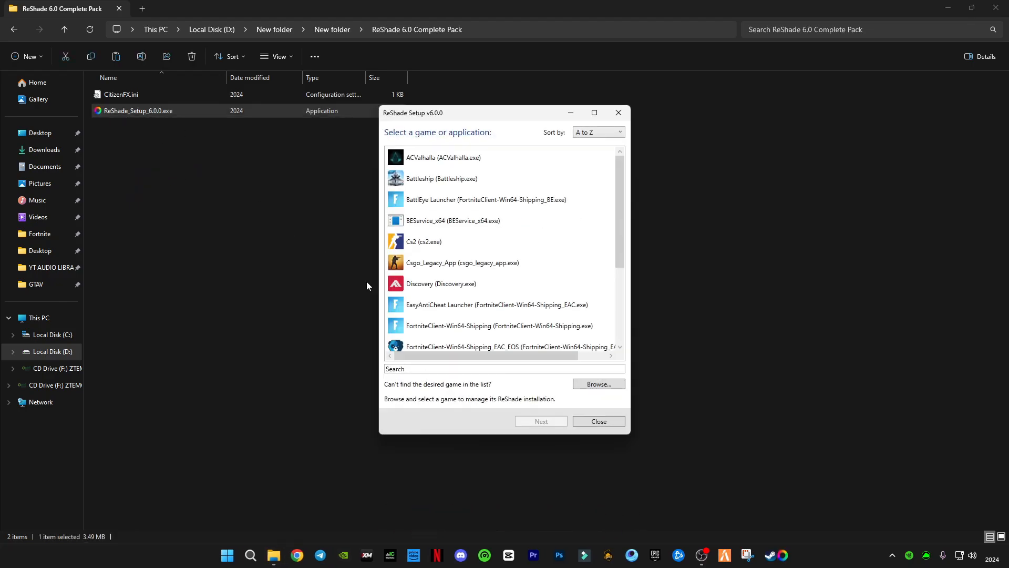
click(597, 384)
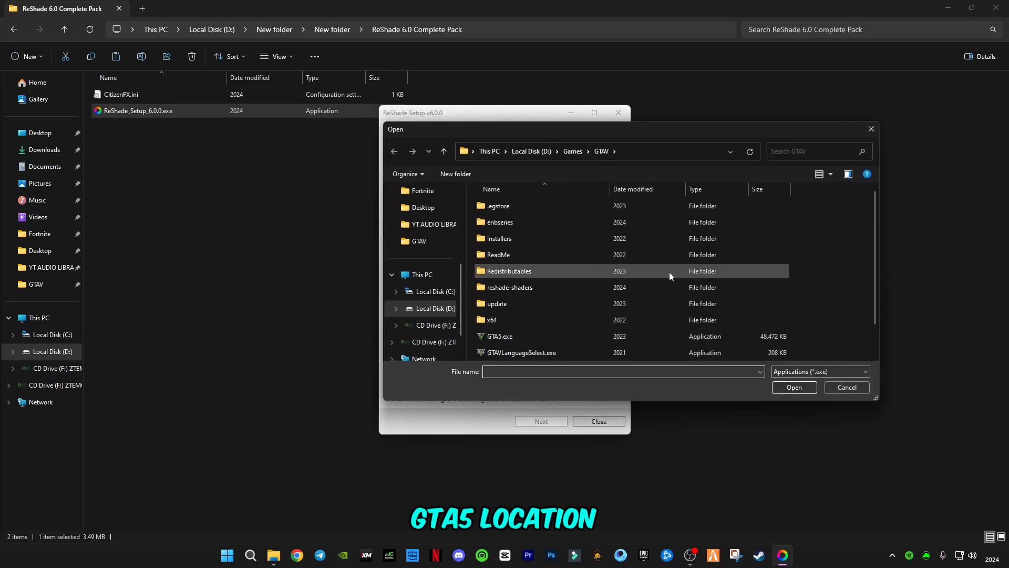
click(499, 337)
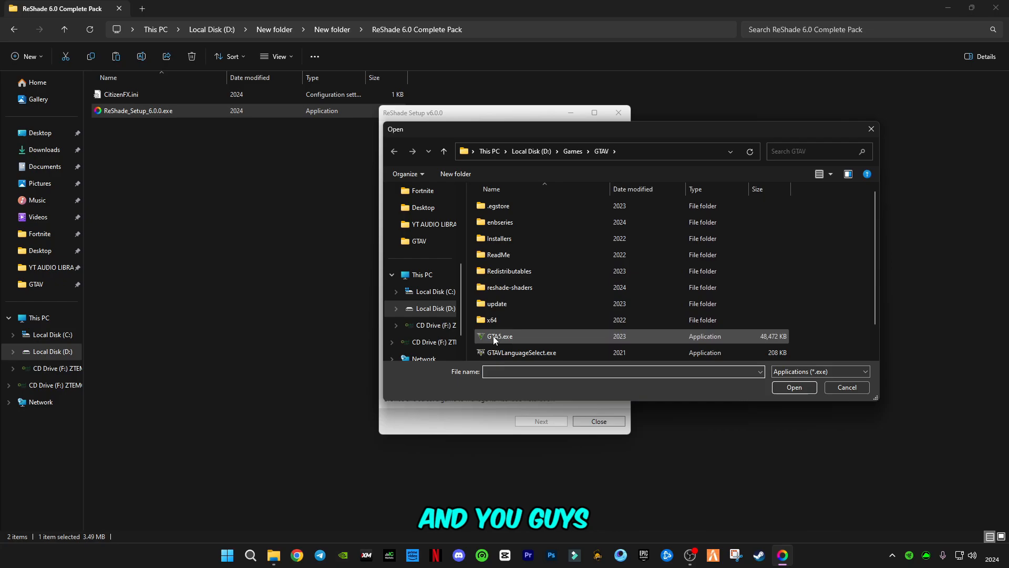
click(500, 337)
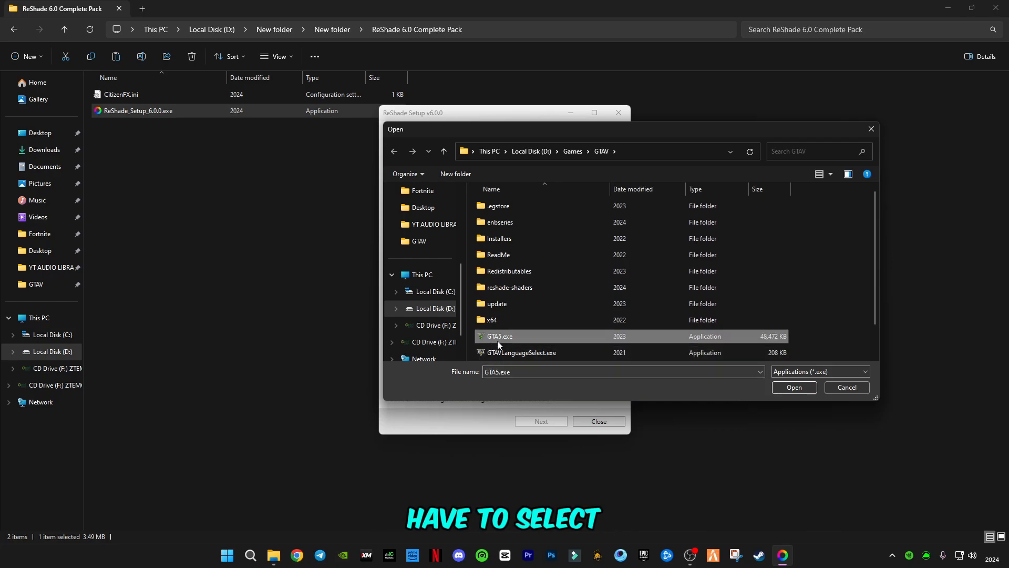
mouse_move(502, 339)
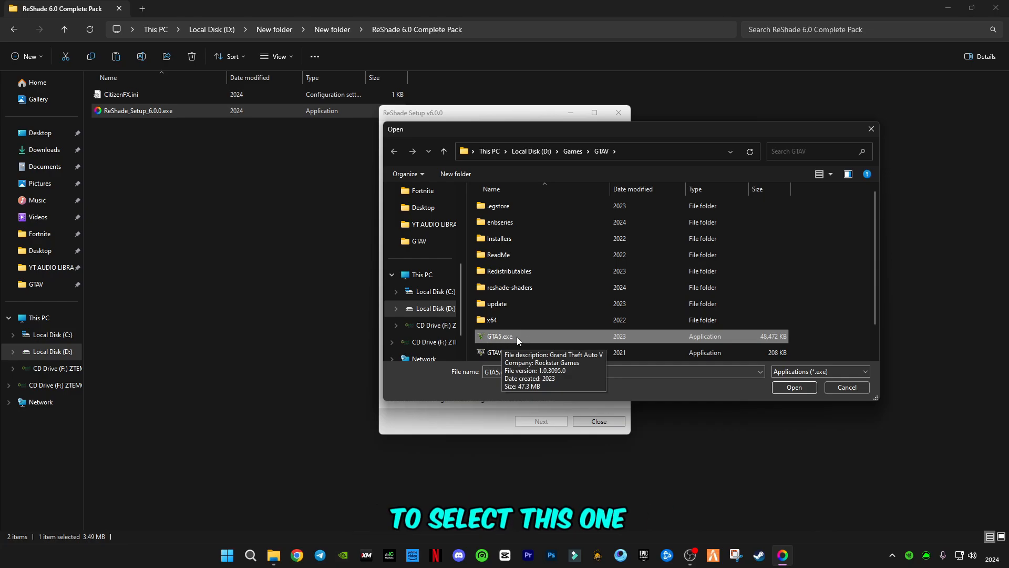
click(794, 387)
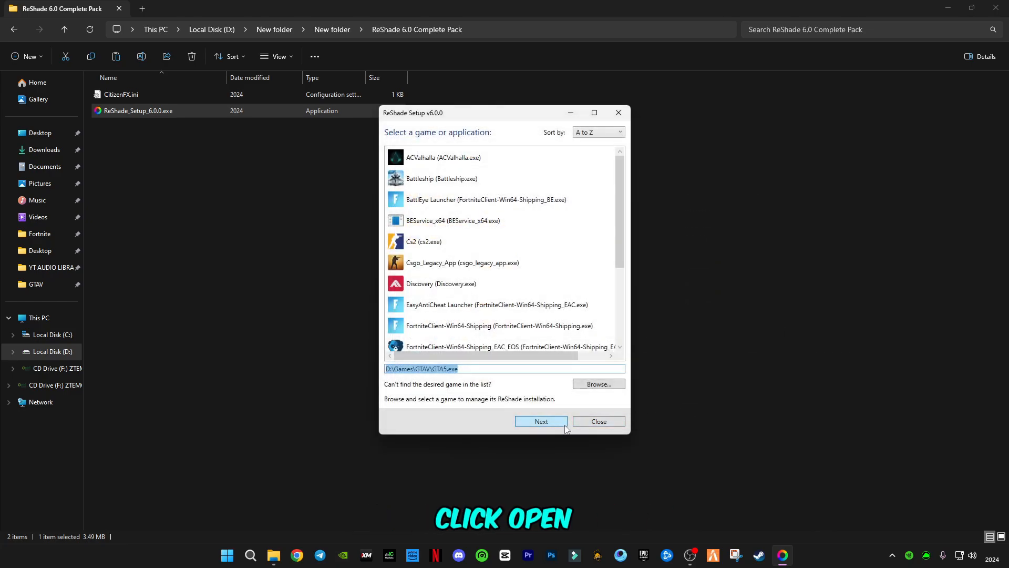
- Keep Microsoft DirectX 10/11/12 as Grand Theft Auto V's rendering API and continue
click(540, 421)
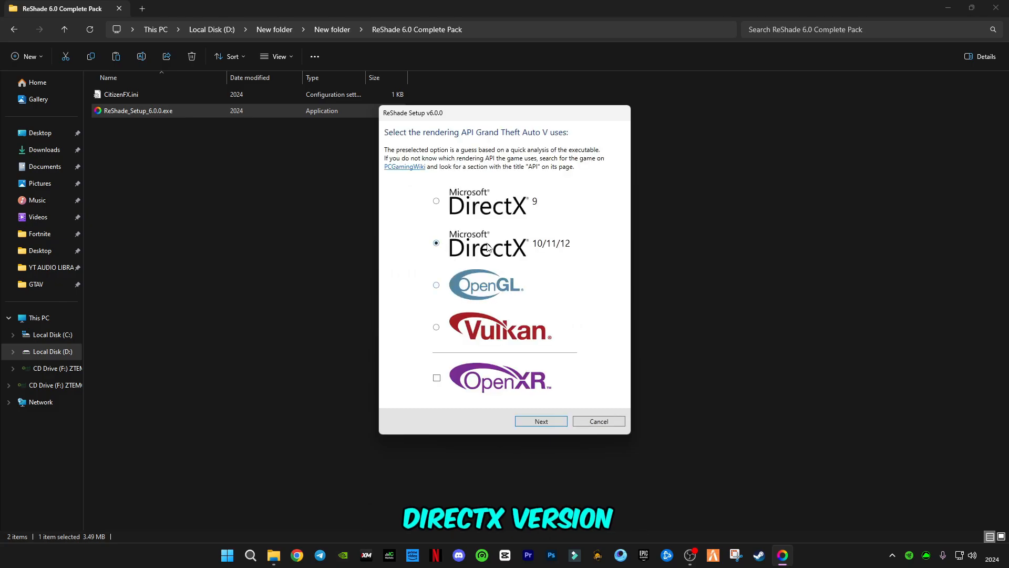
mouse_move(431, 338)
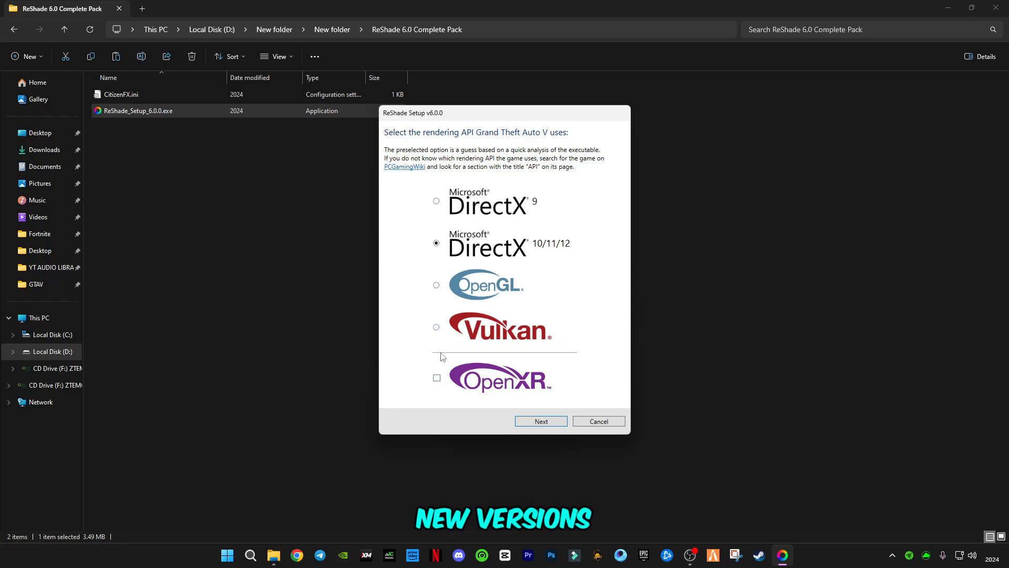
mouse_move(455, 362)
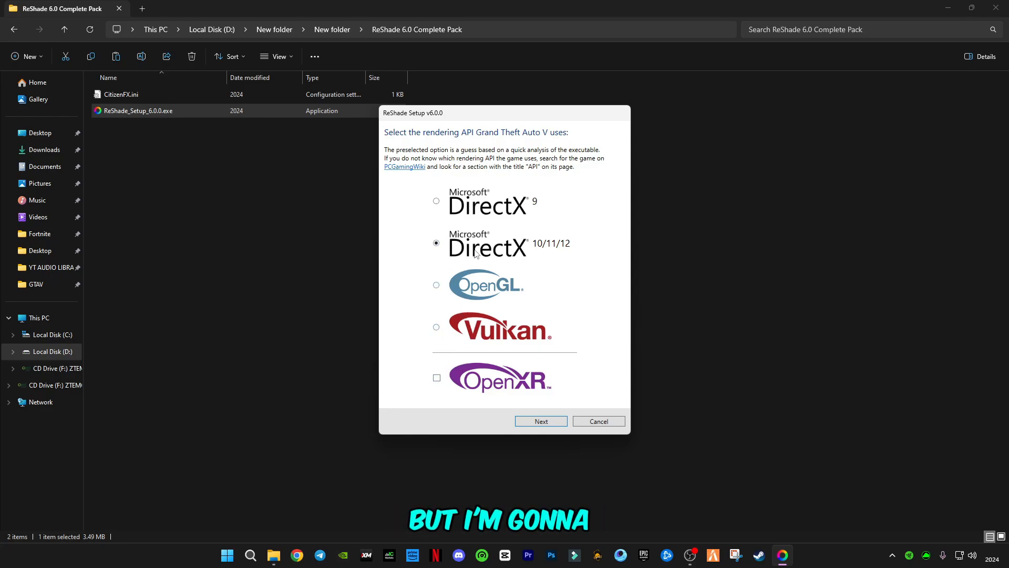
mouse_move(524, 392)
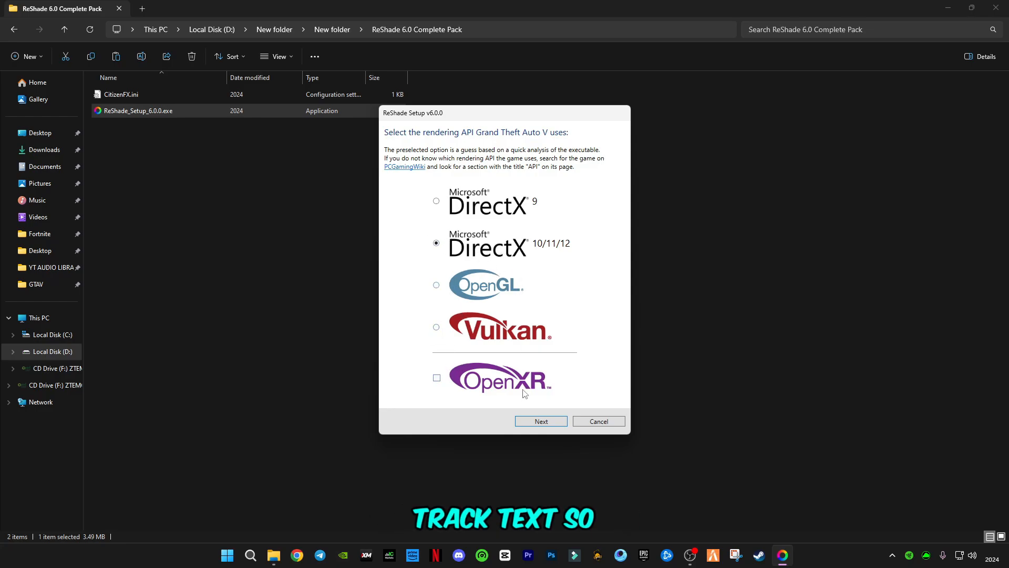
click(540, 421)
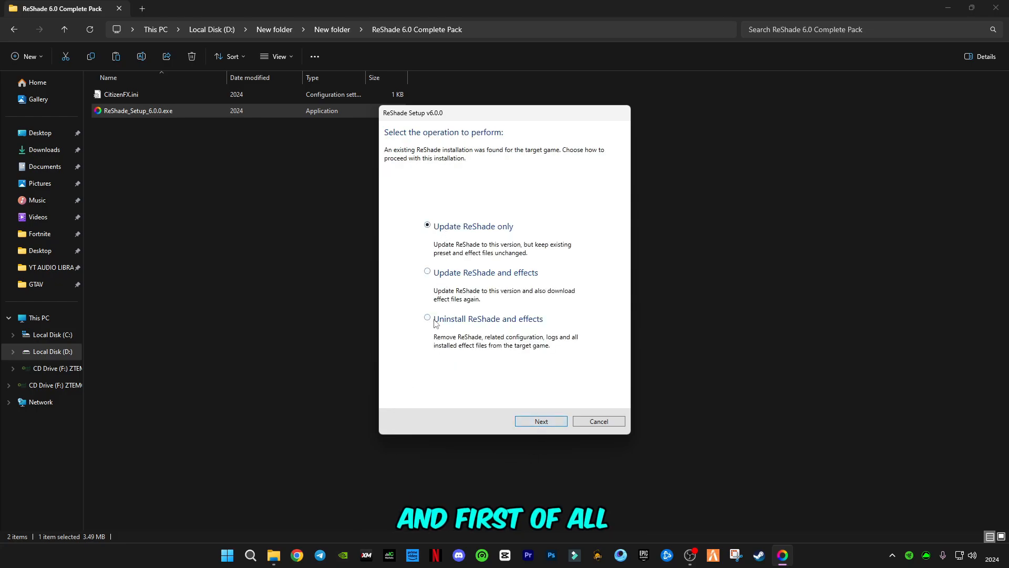
- Uninstall the existing ReShade, rerun setup and pick GTA5.exe from D:\Games\GTAV again
click(427, 317)
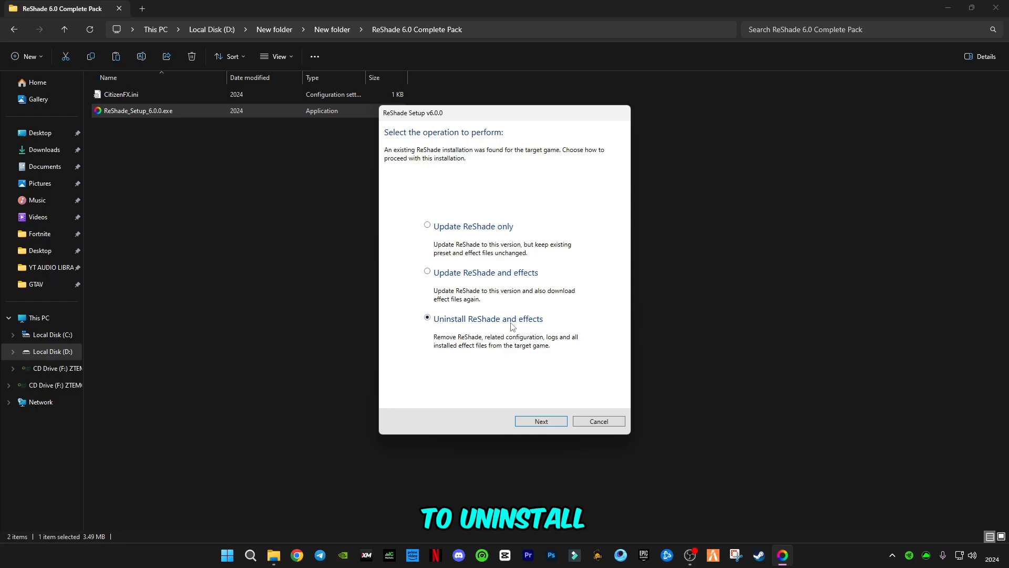
mouse_move(560, 393)
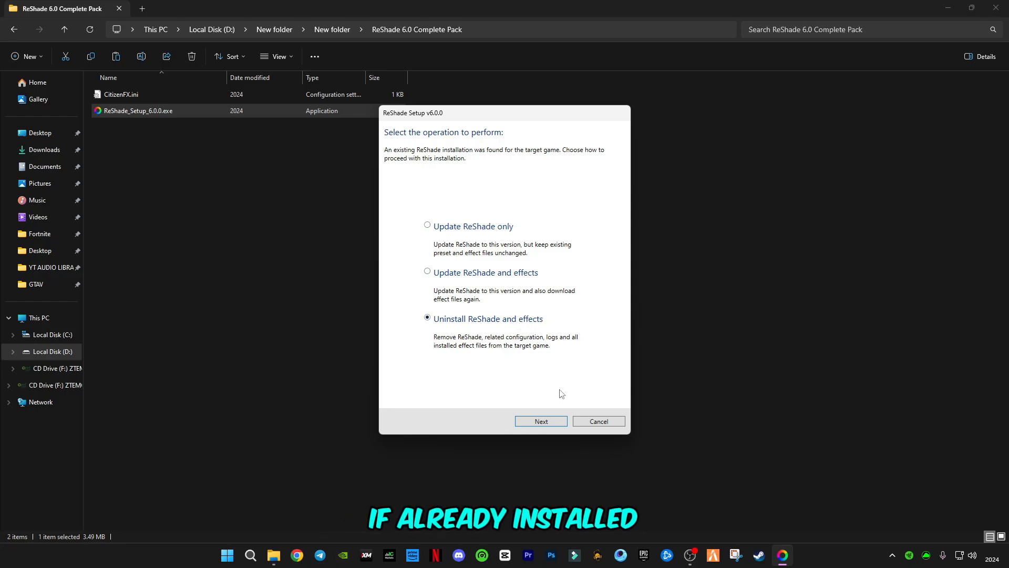
click(598, 420)
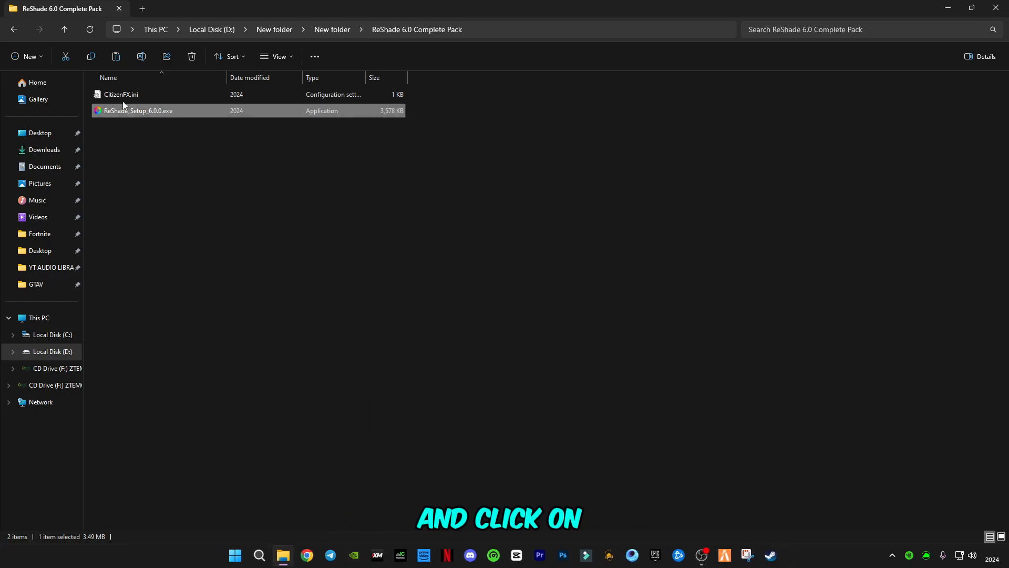
double_click(136, 110)
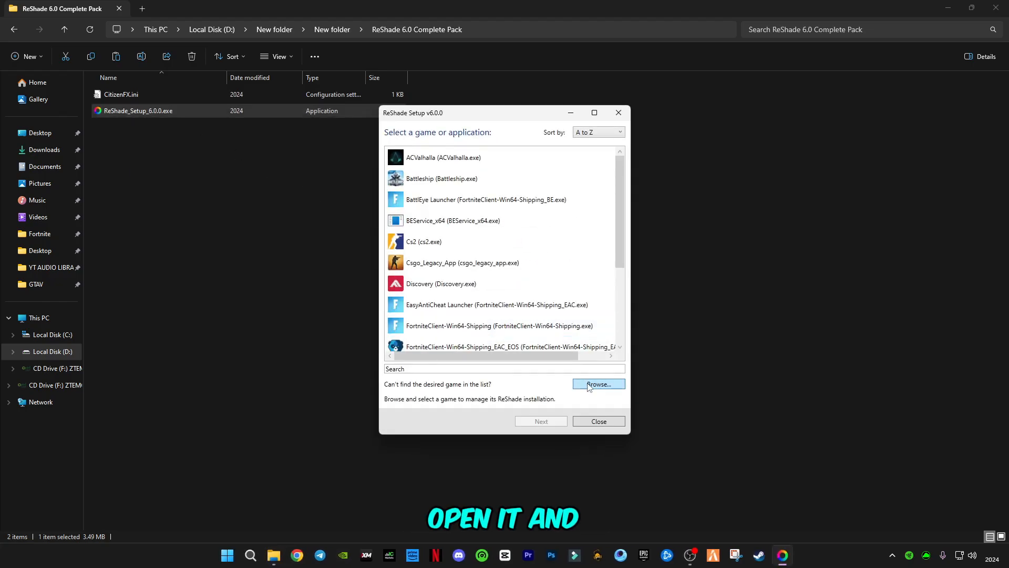
click(597, 385)
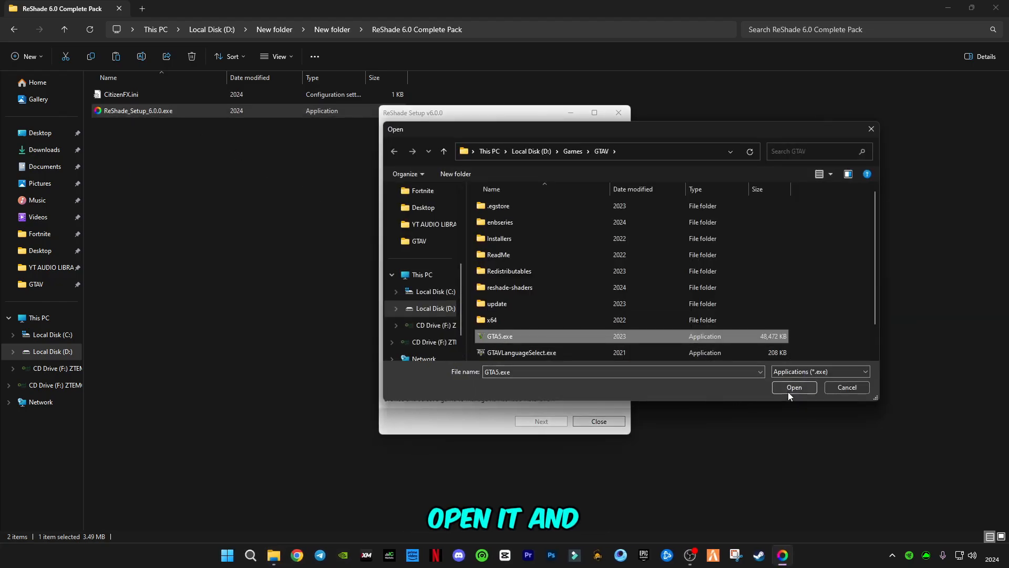
click(794, 387)
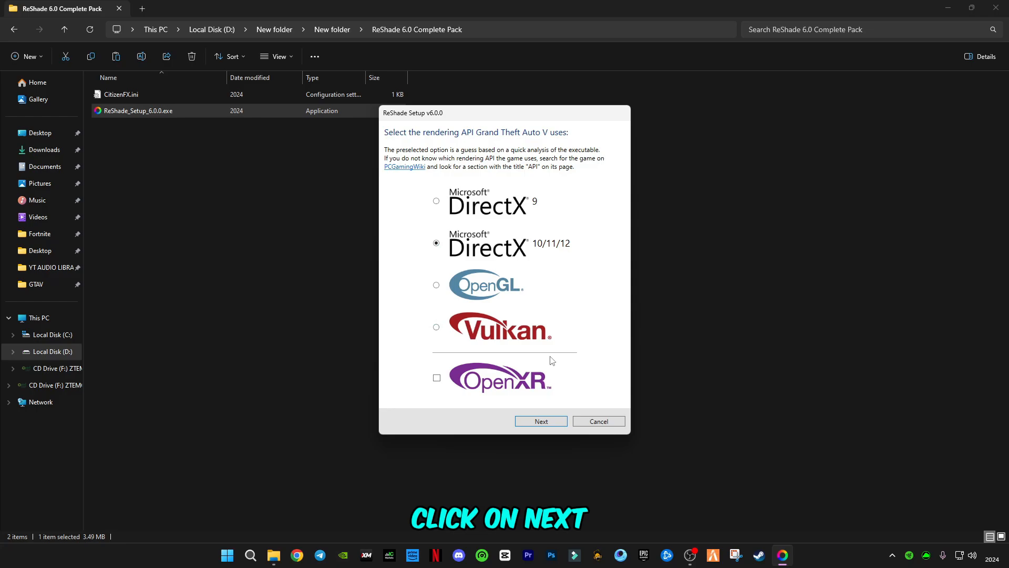
- Install ReShade with DirectX 10/11/12 and the default Standard and SweetFX effects, then finish
click(540, 421)
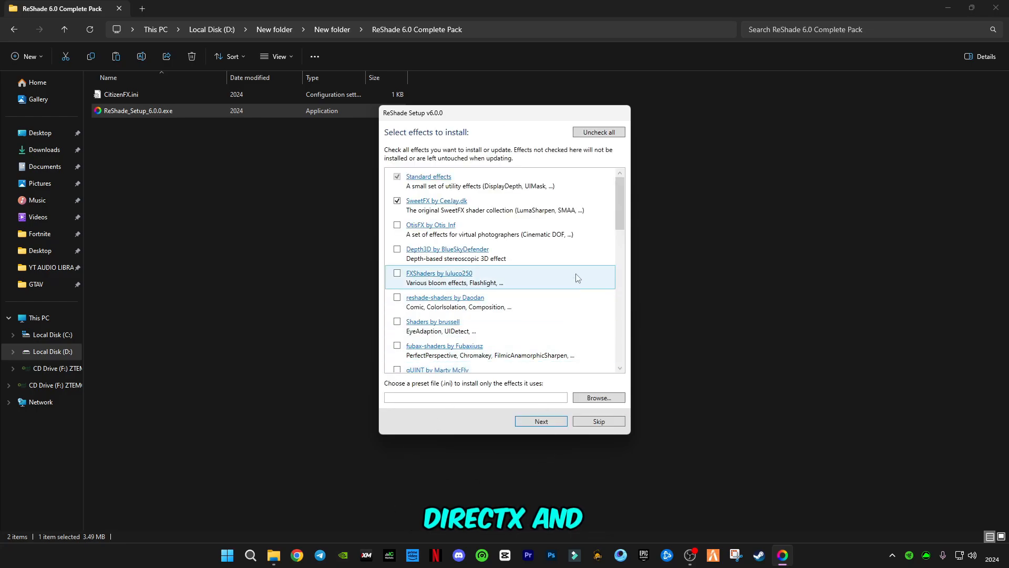
scroll(down, 3)
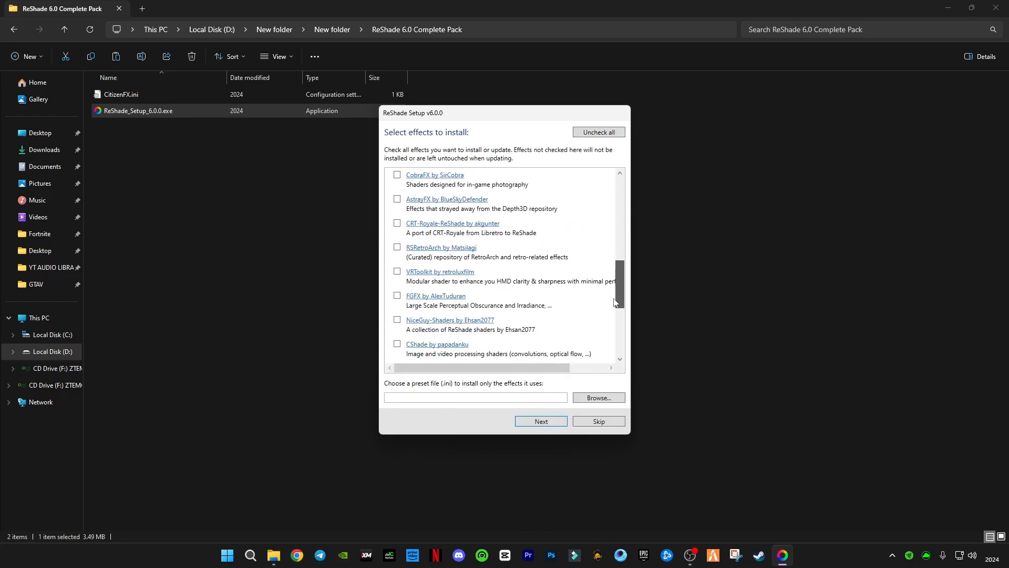
scroll(down, 3)
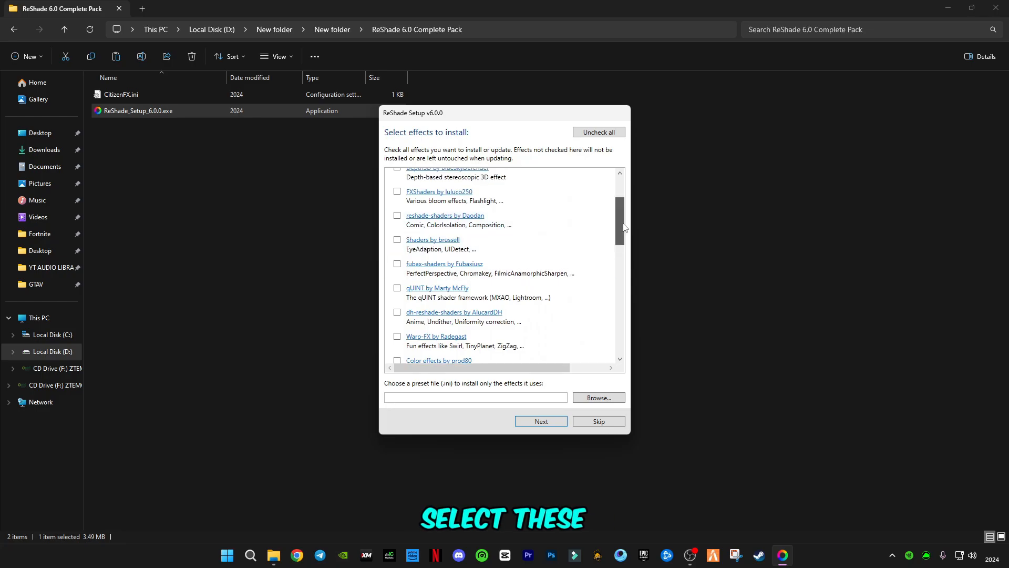
scroll(up, 3)
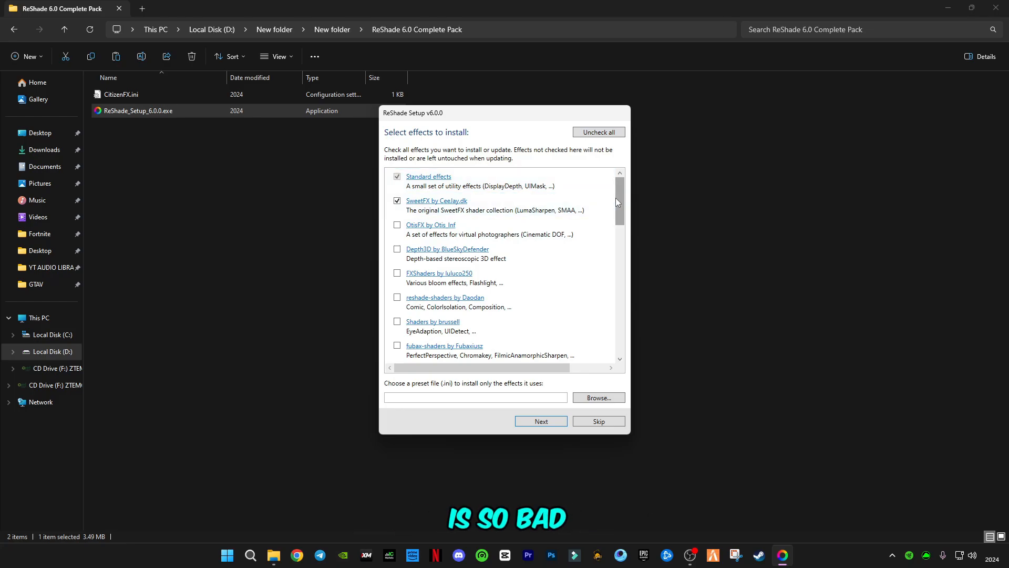
mouse_move(525, 235)
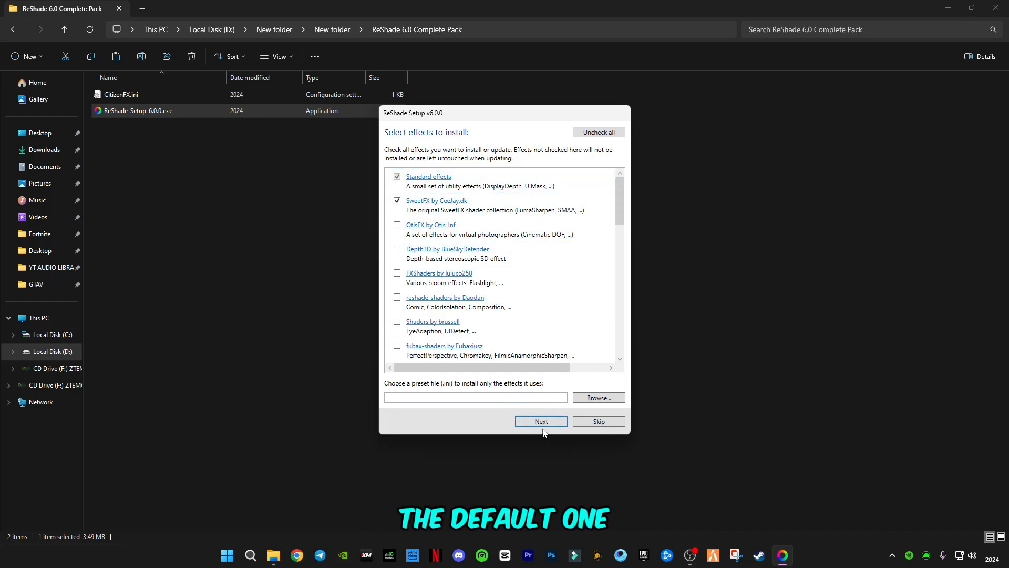
click(541, 420)
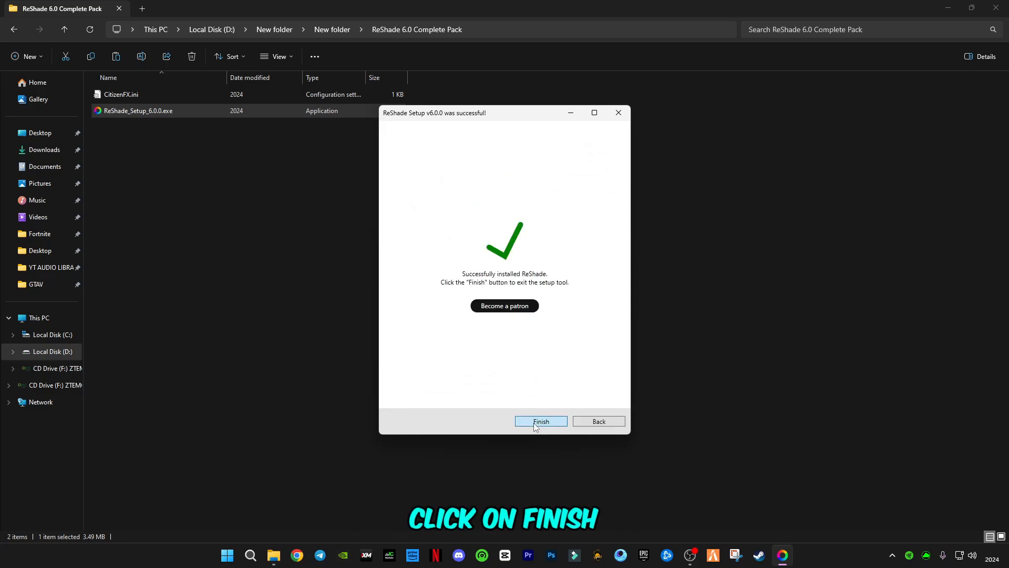
click(541, 421)
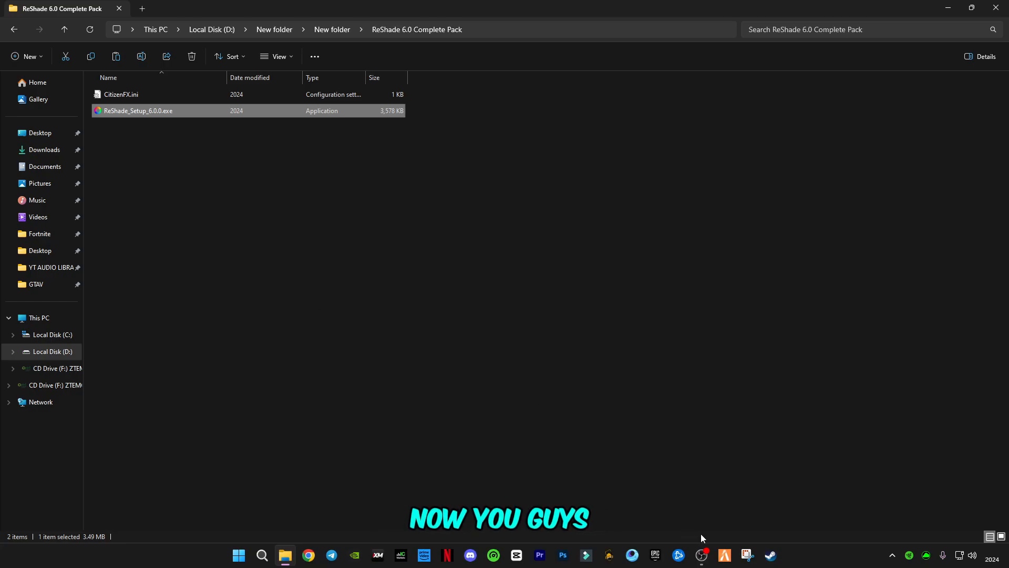
- Launch FiveM and untick NUI in-process GPU in the Game settings
double_click(137, 111)
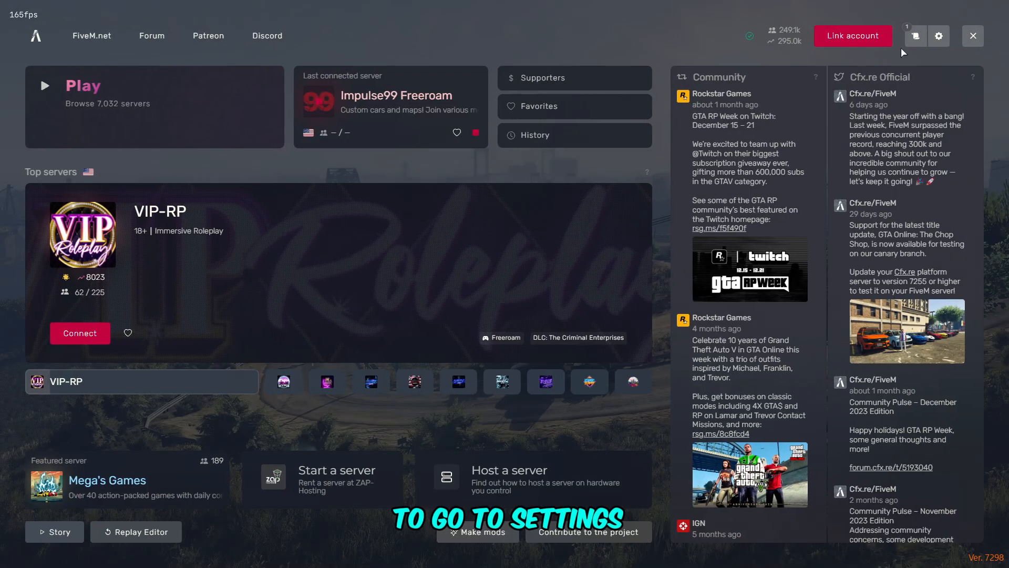
click(939, 36)
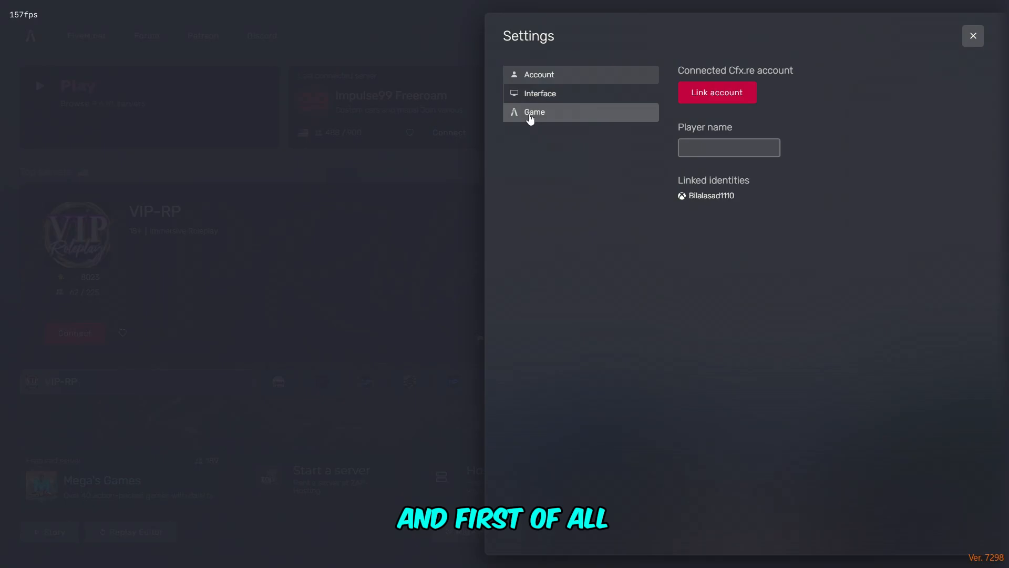
click(534, 111)
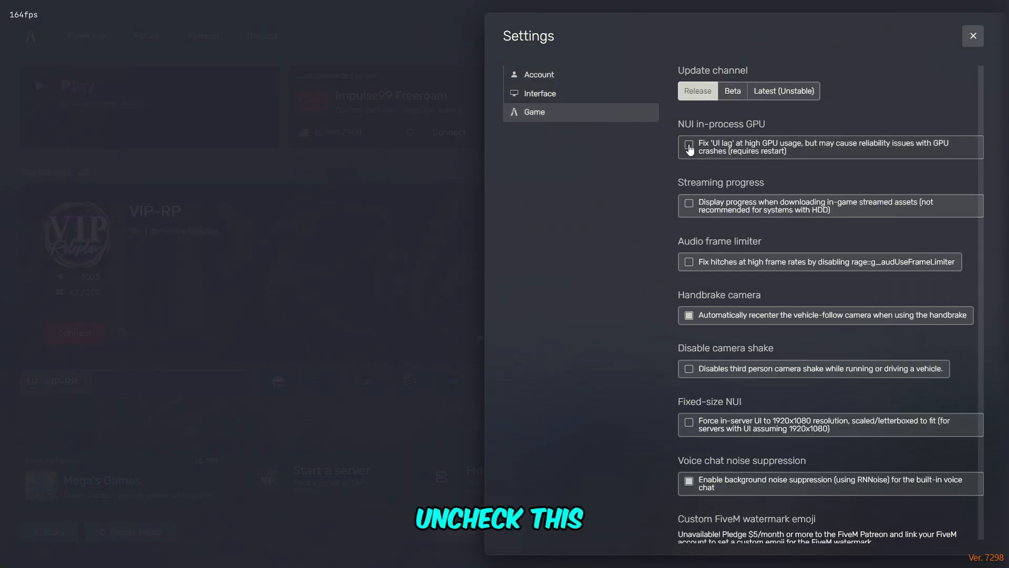
click(687, 144)
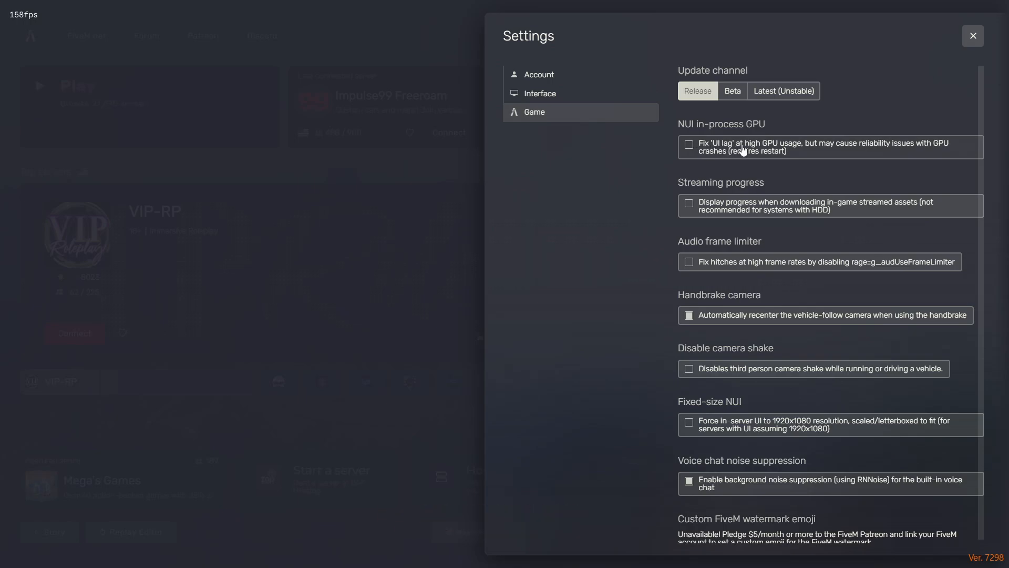
mouse_move(778, 157)
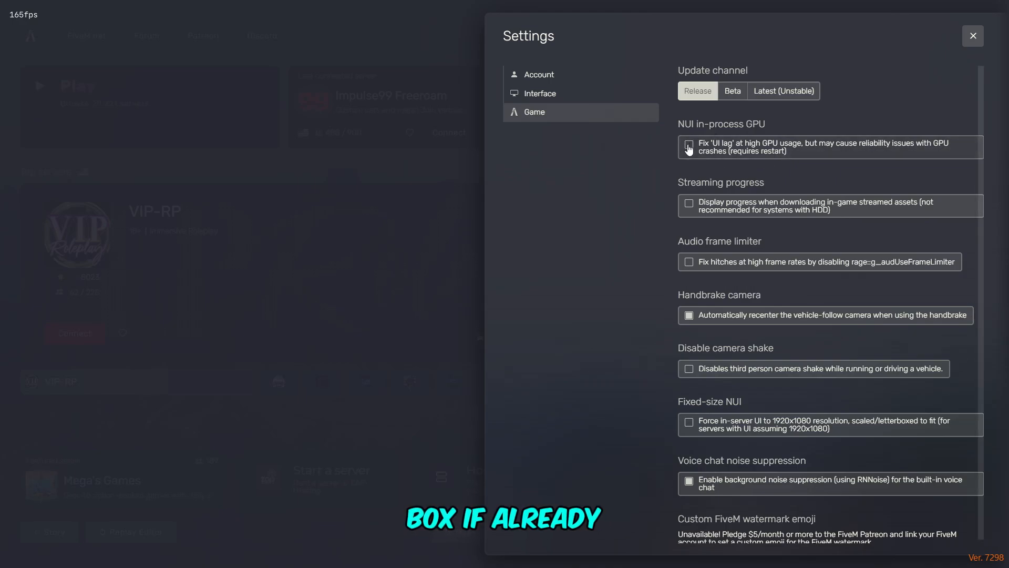
click(972, 36)
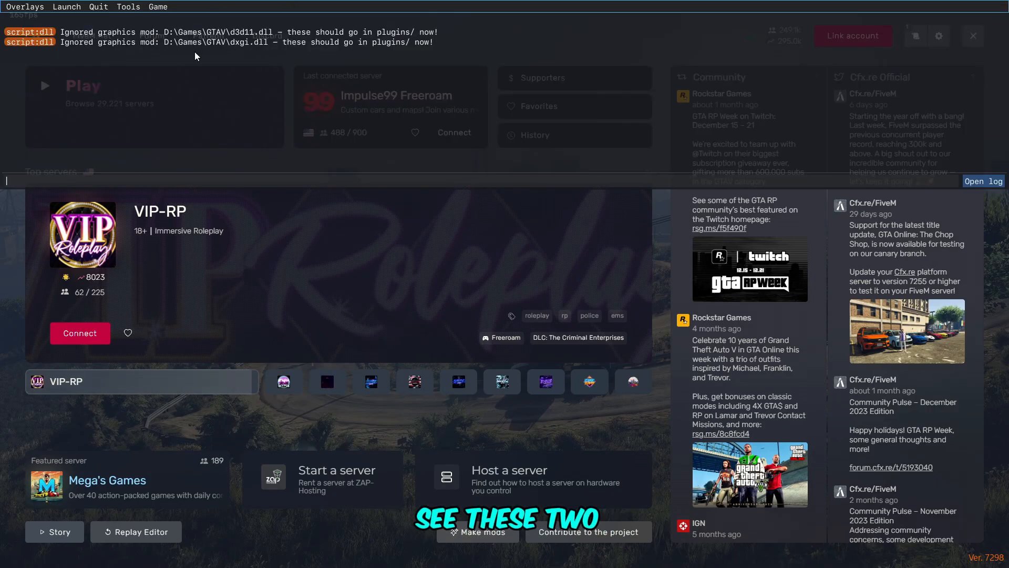
- Close FiveM after reading the console warnings about d3d11.dll and dxgi.dll
click(284, 381)
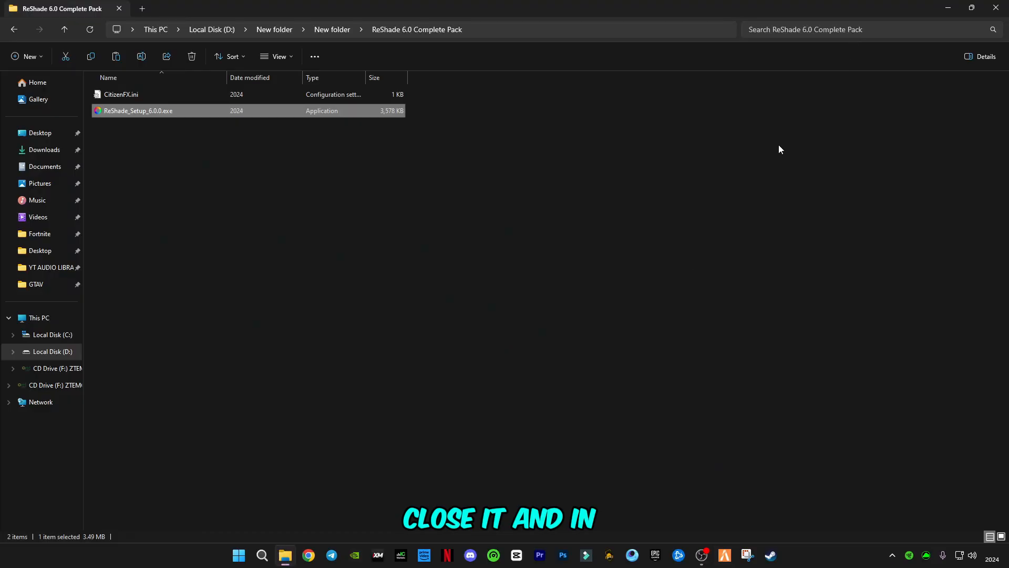
- In a new File Explorer window, browse to D:\Games\GTAV containing d3d11.dll and dxgi.dll
right_click(285, 555)
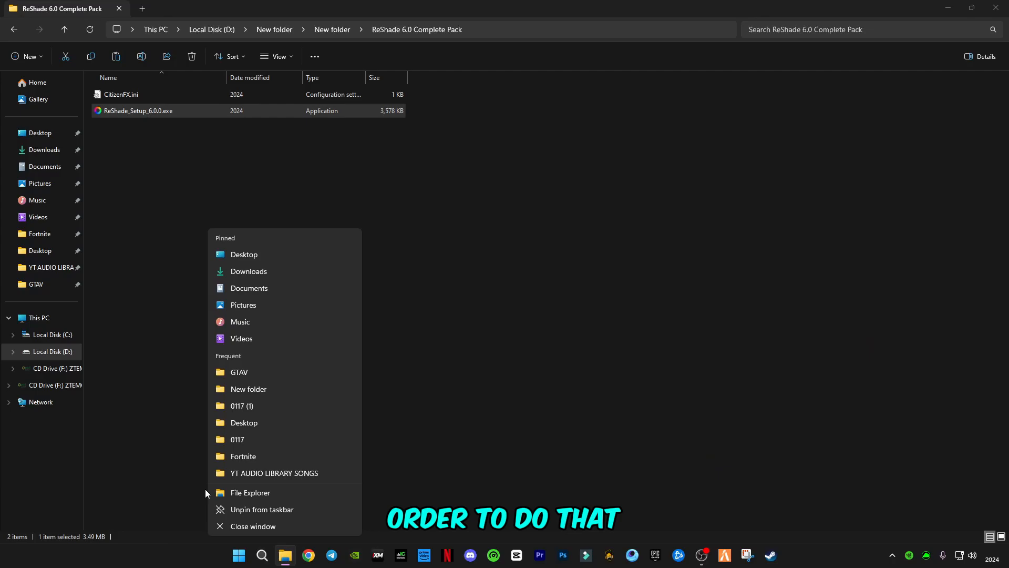
click(250, 492)
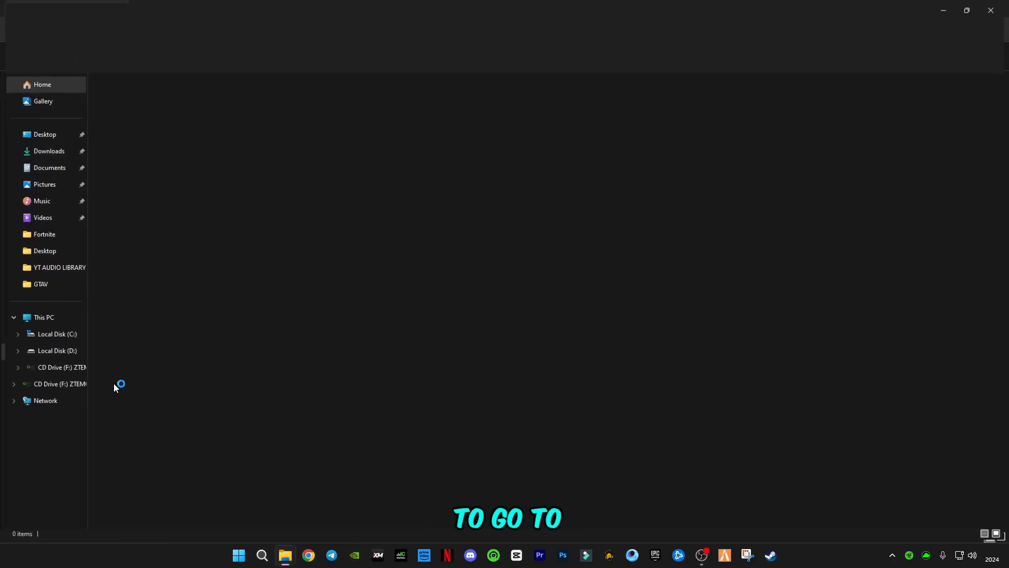
click(56, 350)
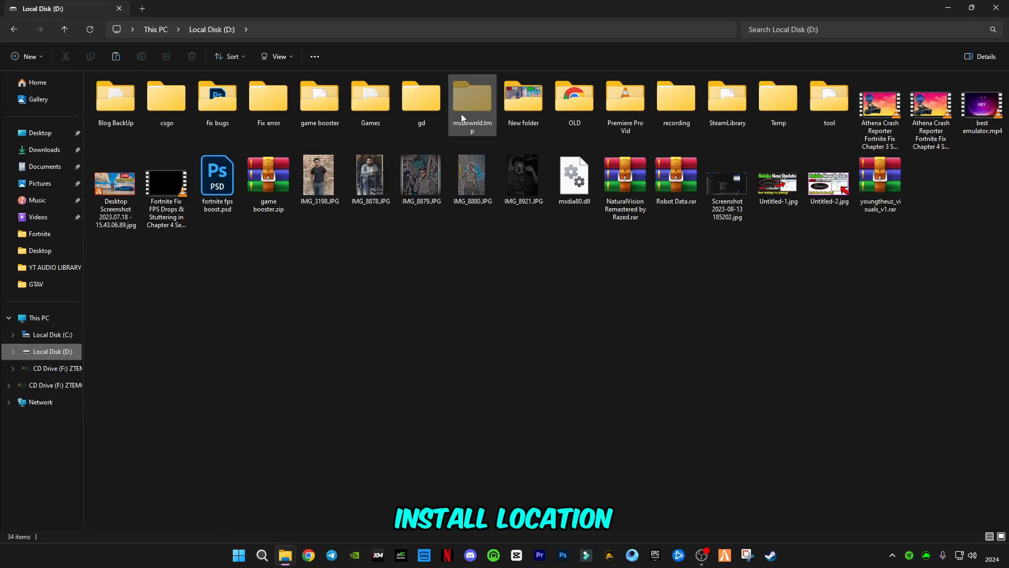
double_click(369, 97)
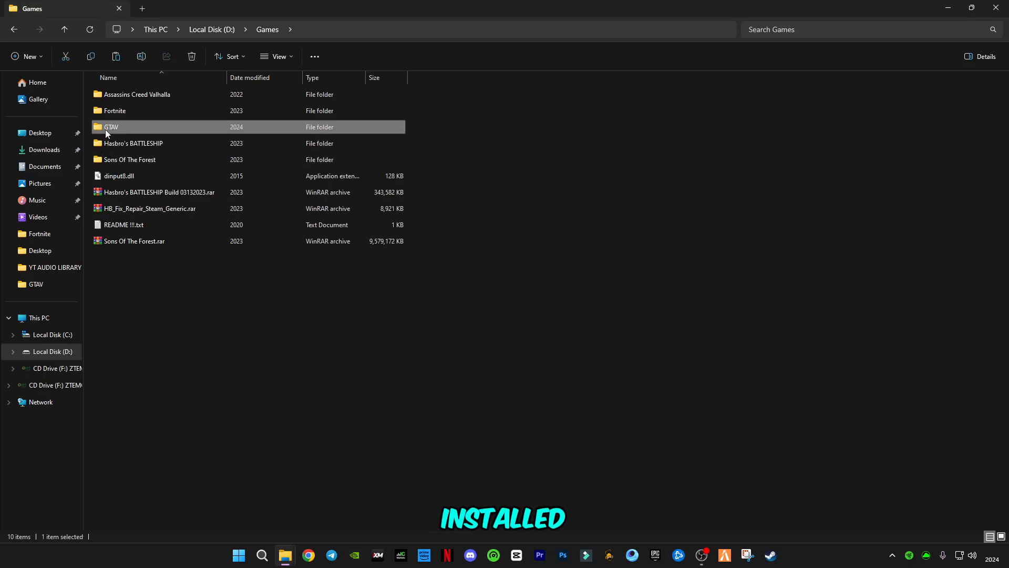
double_click(110, 127)
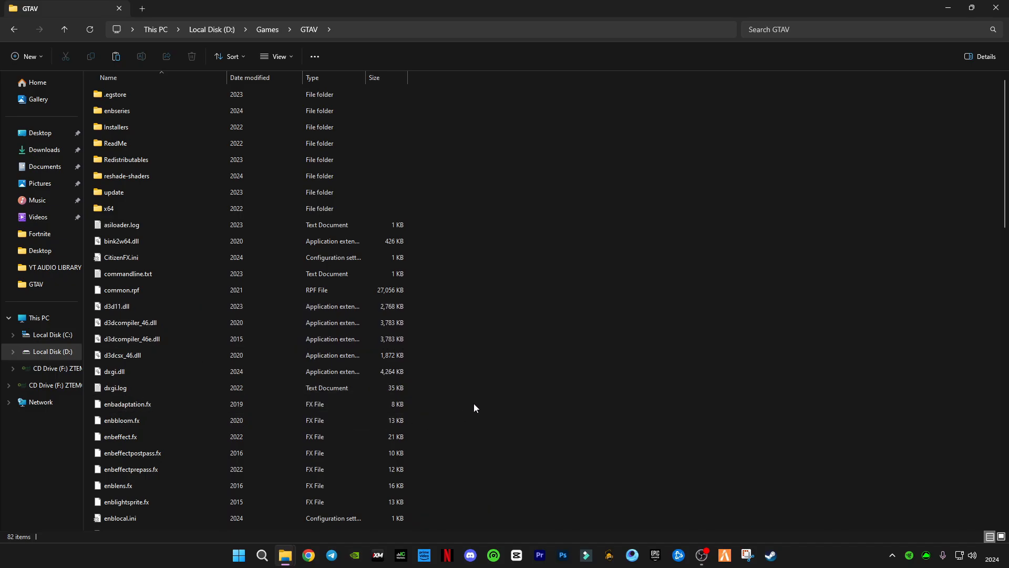
mouse_move(116, 306)
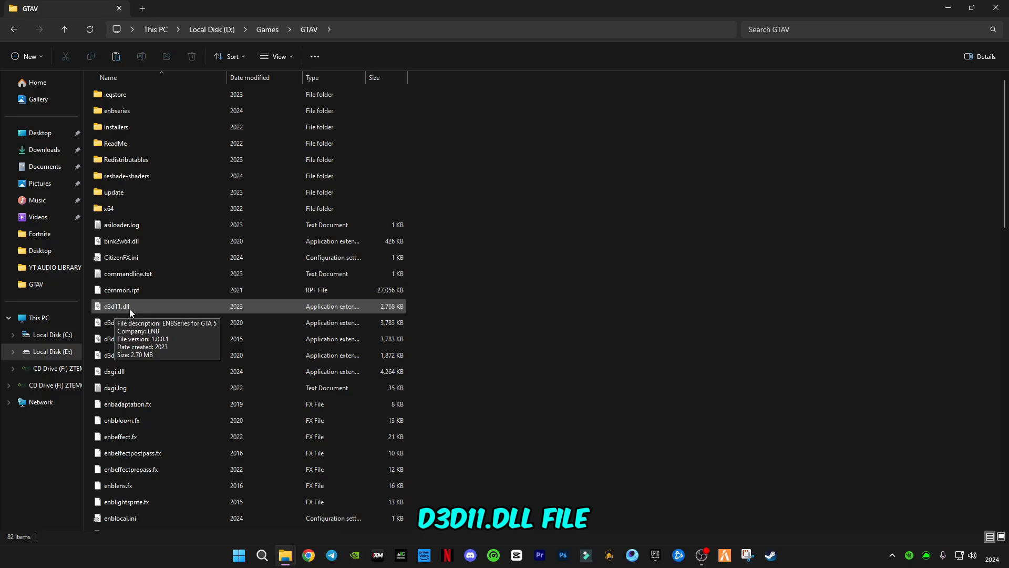
mouse_move(113, 371)
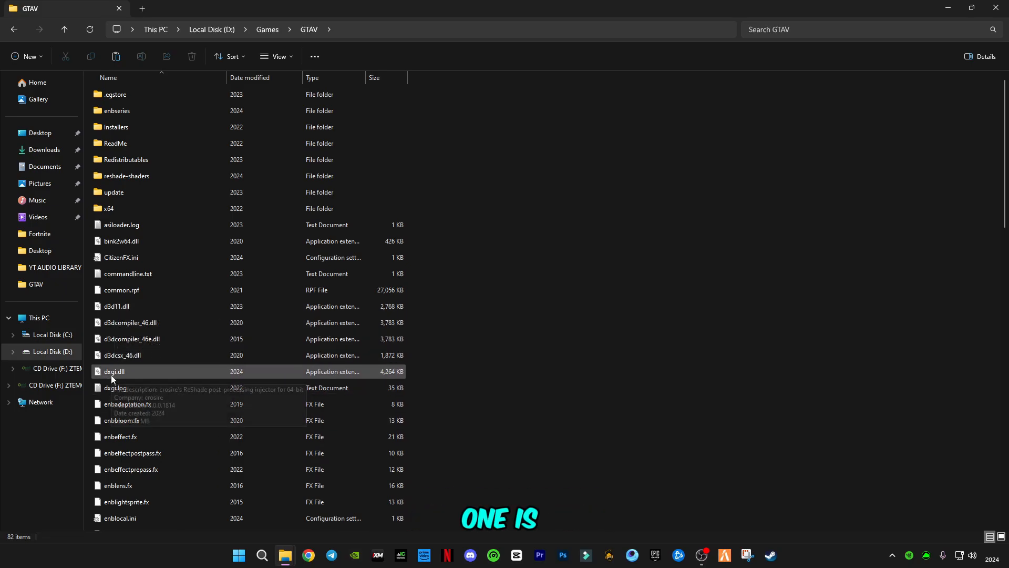
mouse_move(125, 377)
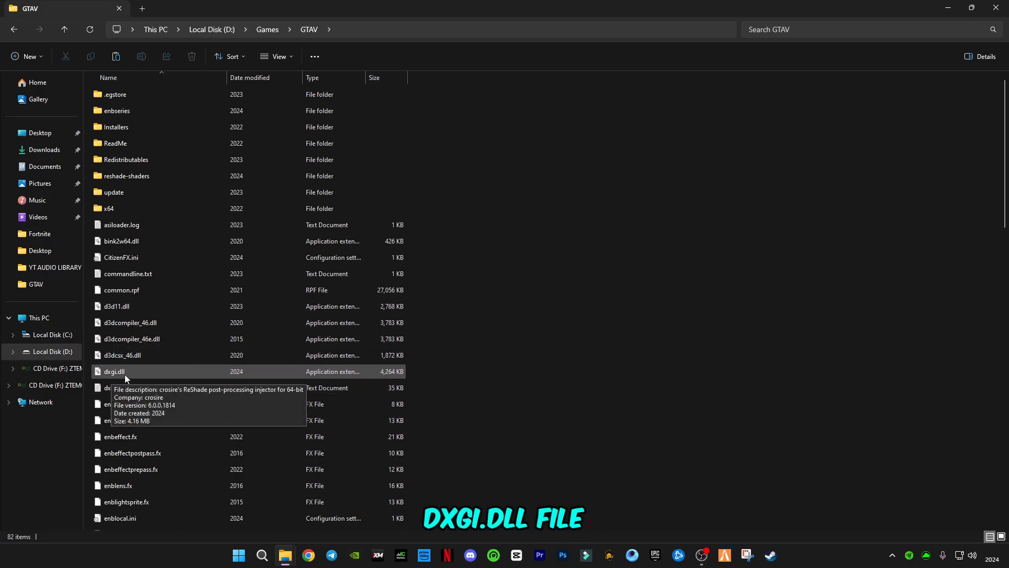
- Select both d3d11.dll and dxgi.dll in the GTAV folder for copying
click(113, 372)
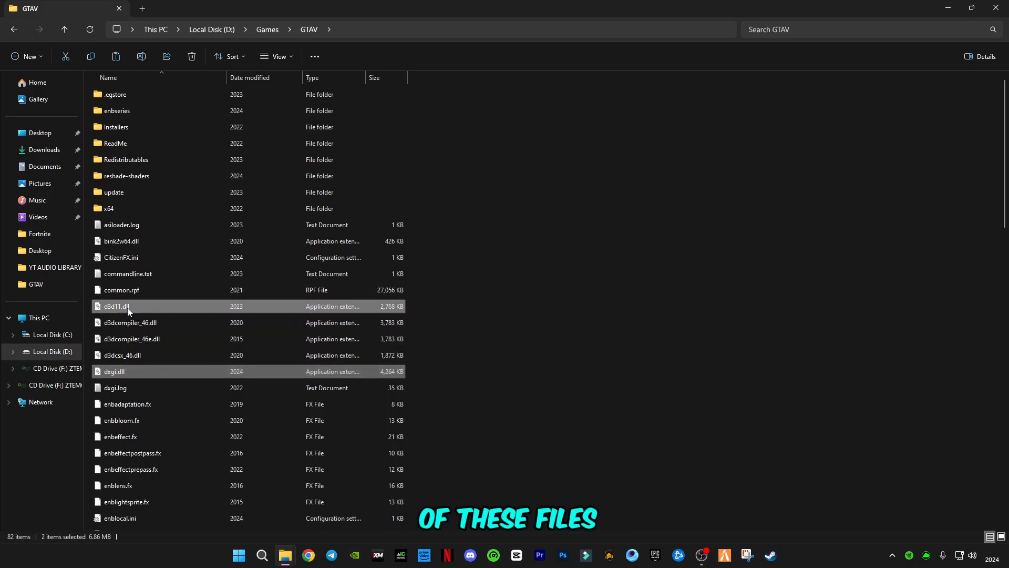
mouse_move(261, 452)
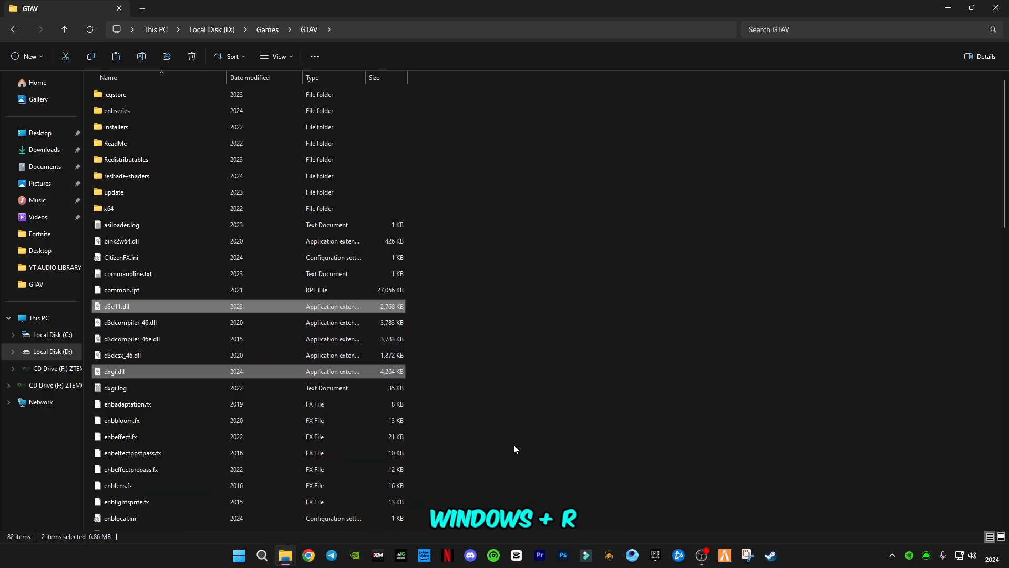
mouse_move(239, 555)
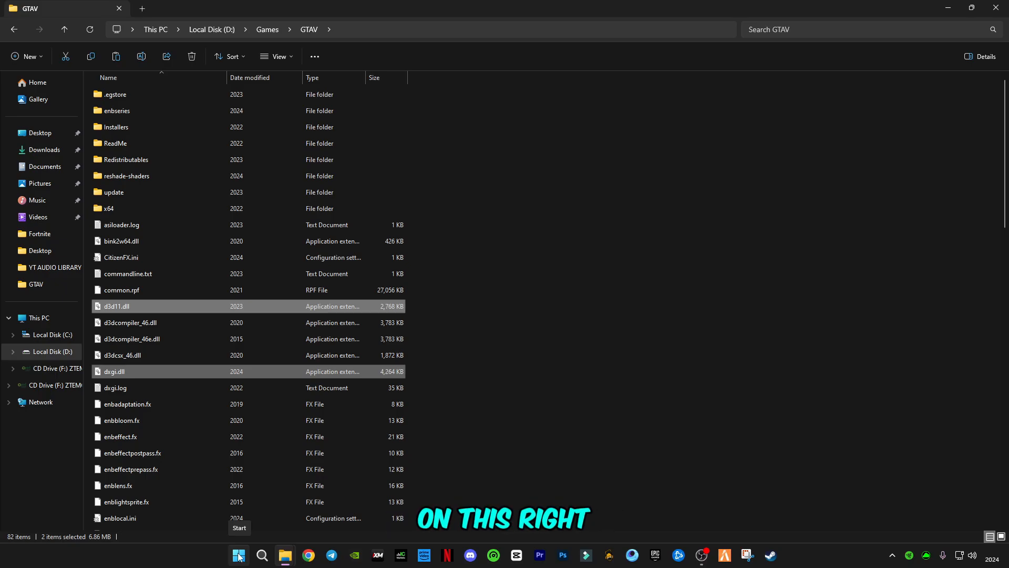
- Open the AppData folder (Local, LocalLow, Roaming) via Run with 'appdata'
right_click(238, 555)
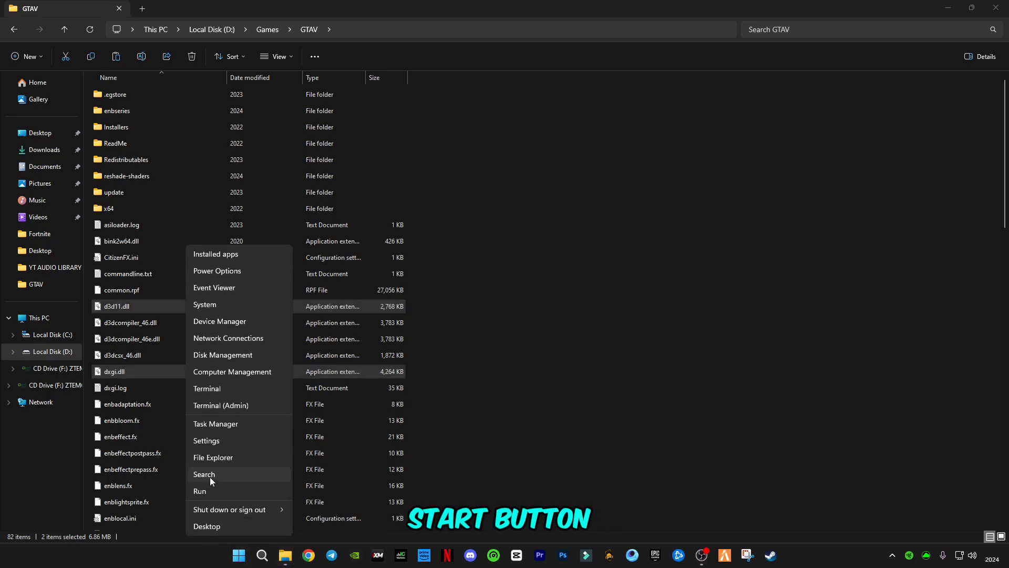
click(200, 491)
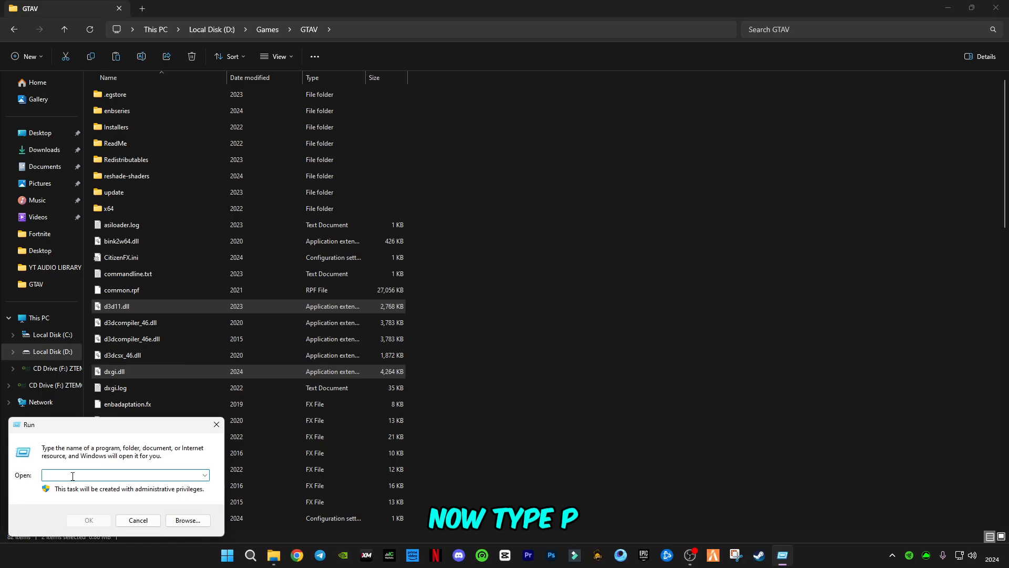
text(appd)
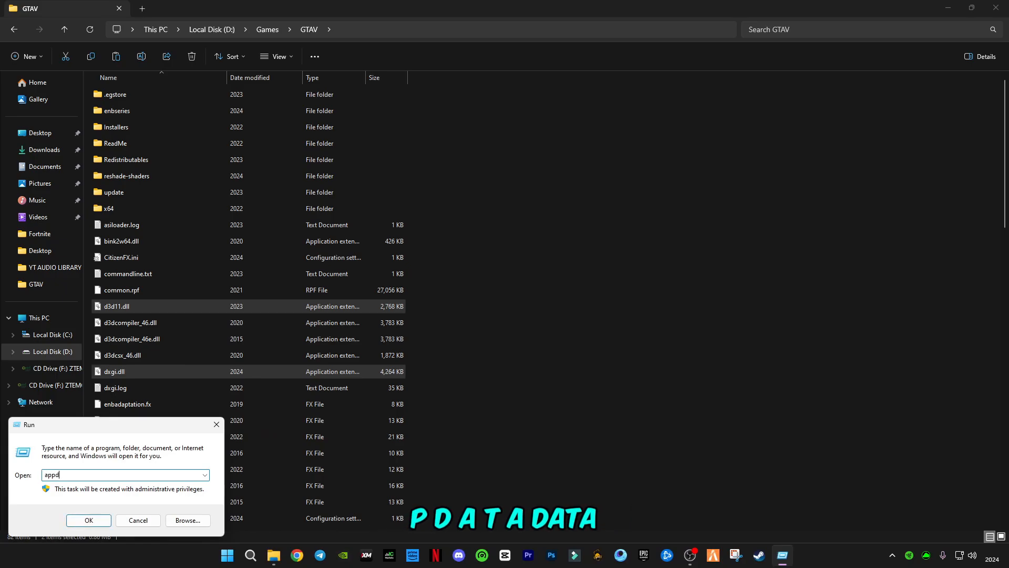
text(ata)
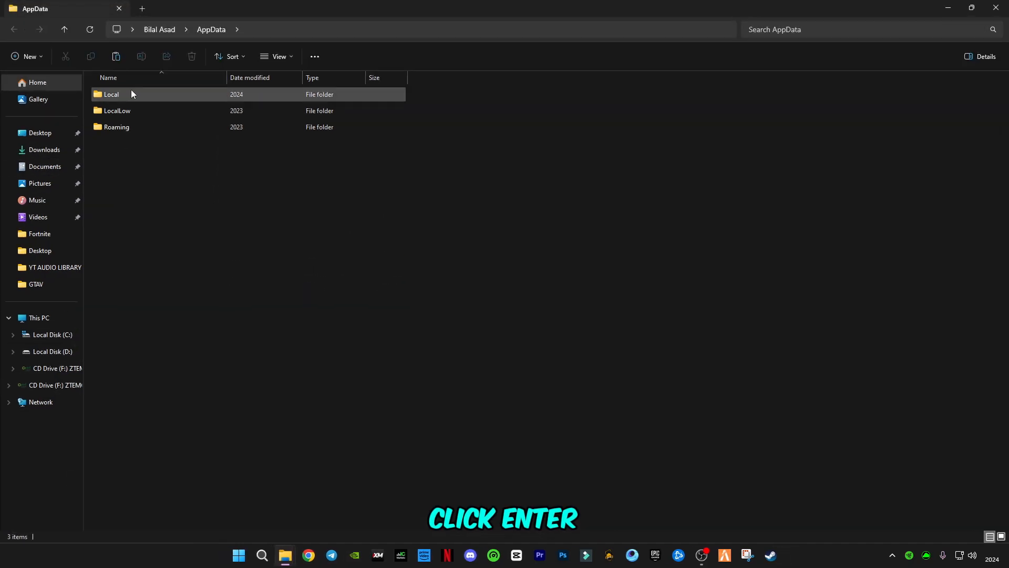
- Navigate Local > FiveM > FiveM Application Data > plugins for the DLL paste
double_click(111, 93)
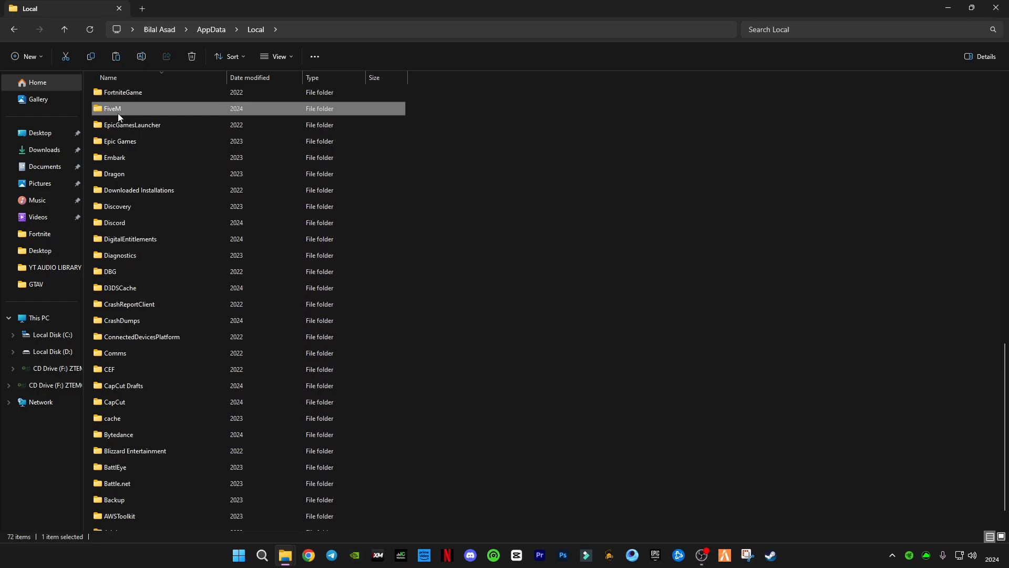
double_click(112, 108)
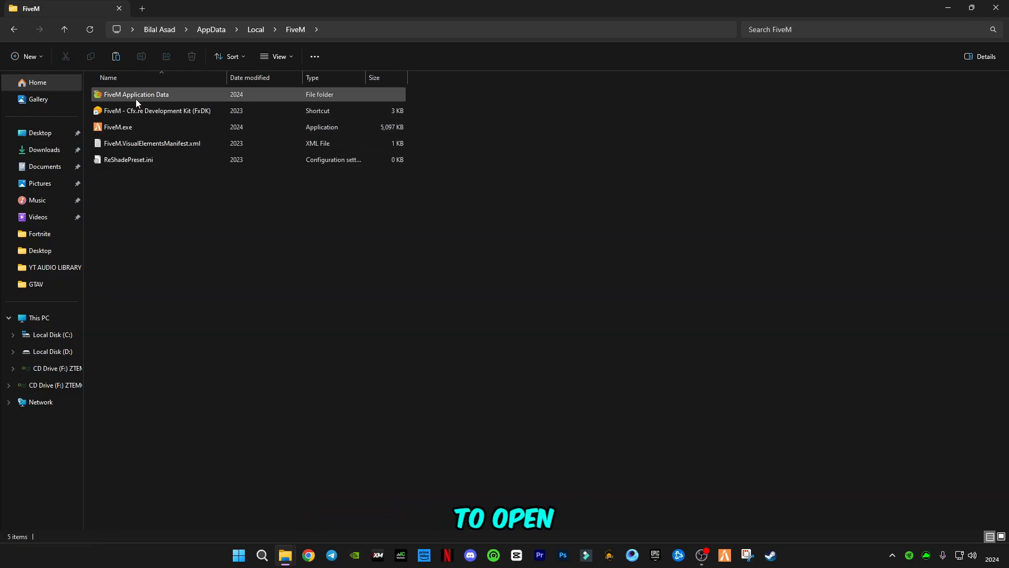
double_click(136, 93)
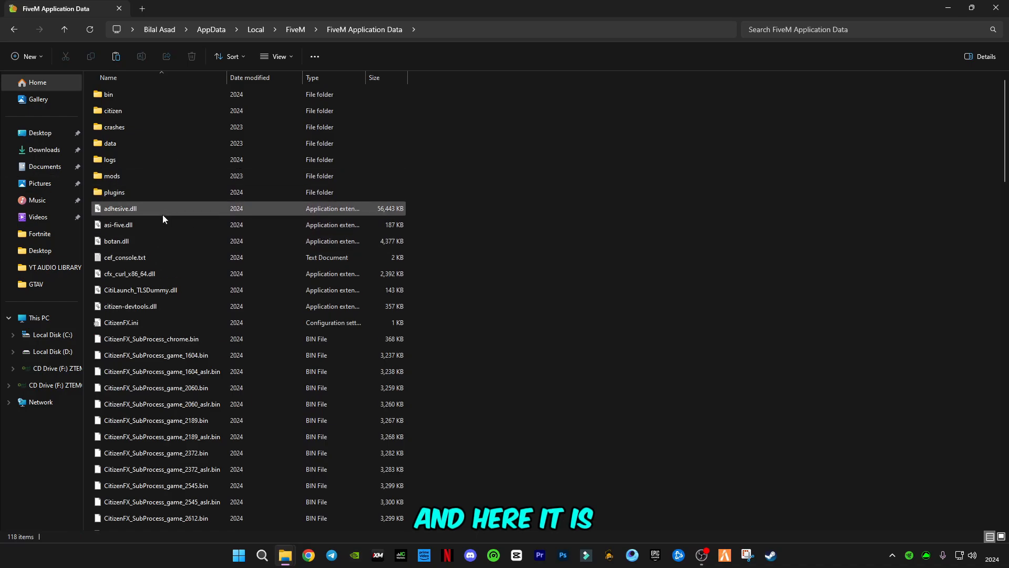
click(114, 192)
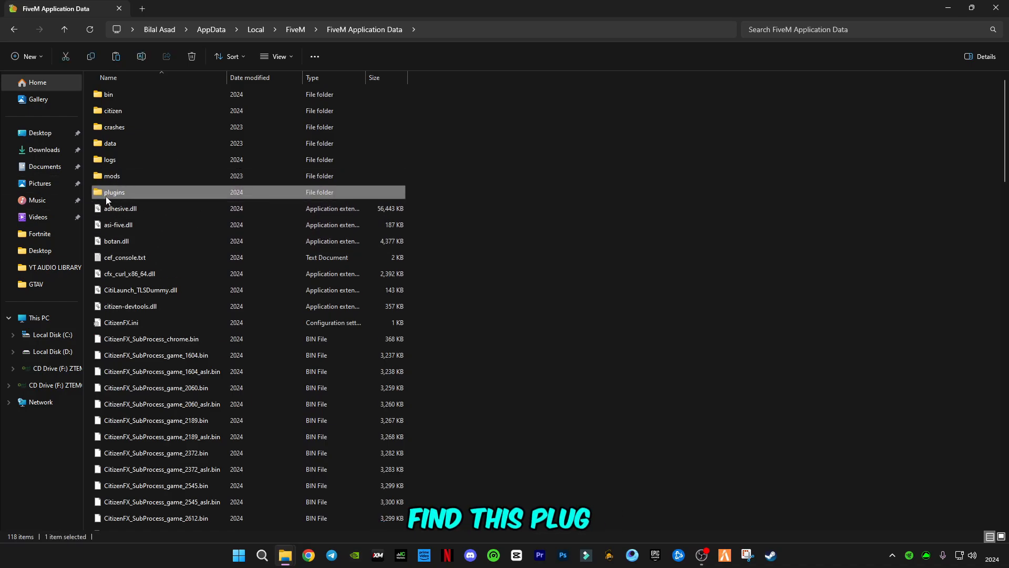
double_click(113, 192)
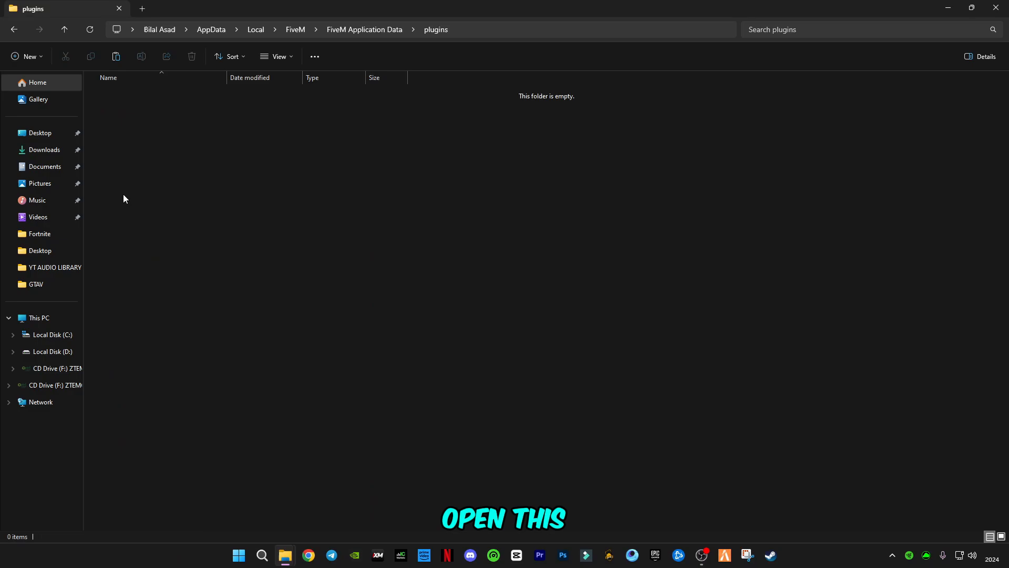
mouse_move(185, 167)
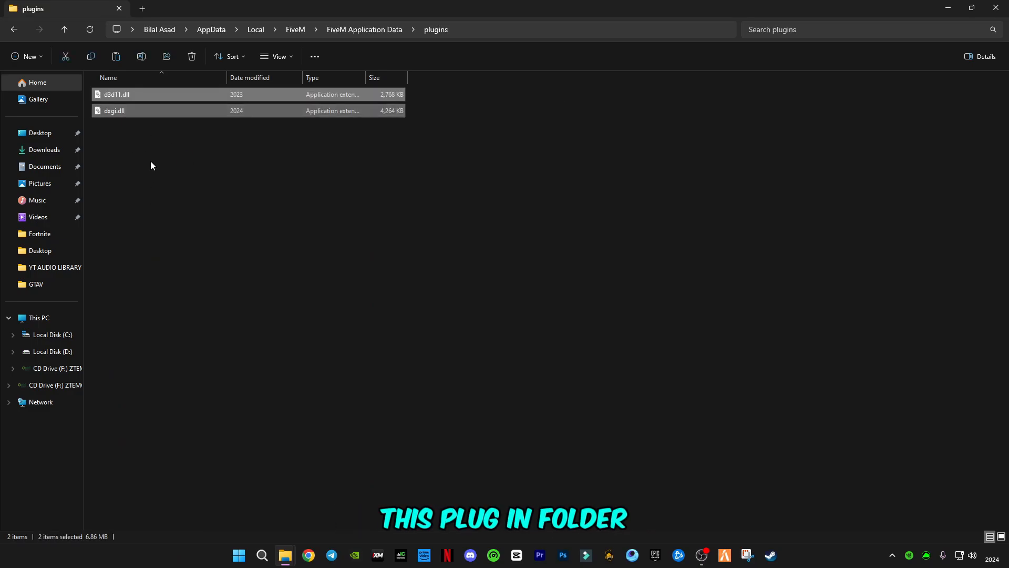
mouse_move(285, 555)
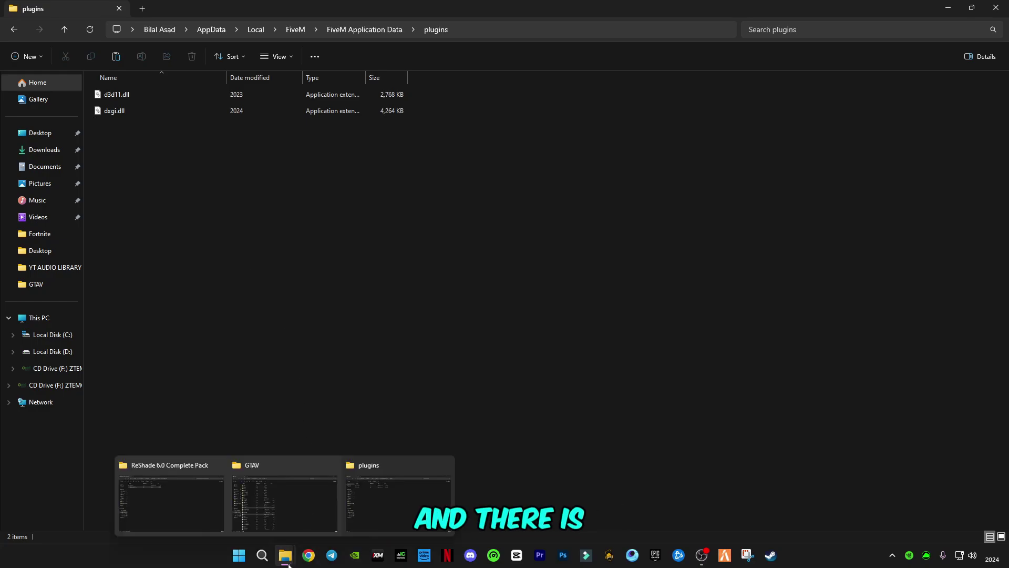
- Copy reshade-shaders from the GTAV folder into plugins and go back to FiveM Application Data
click(283, 502)
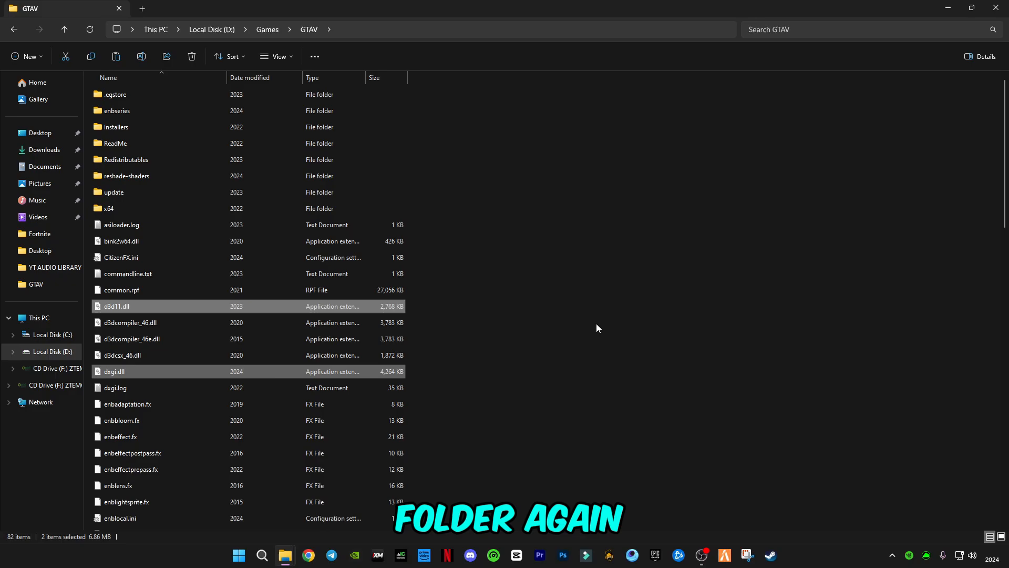
click(126, 176)
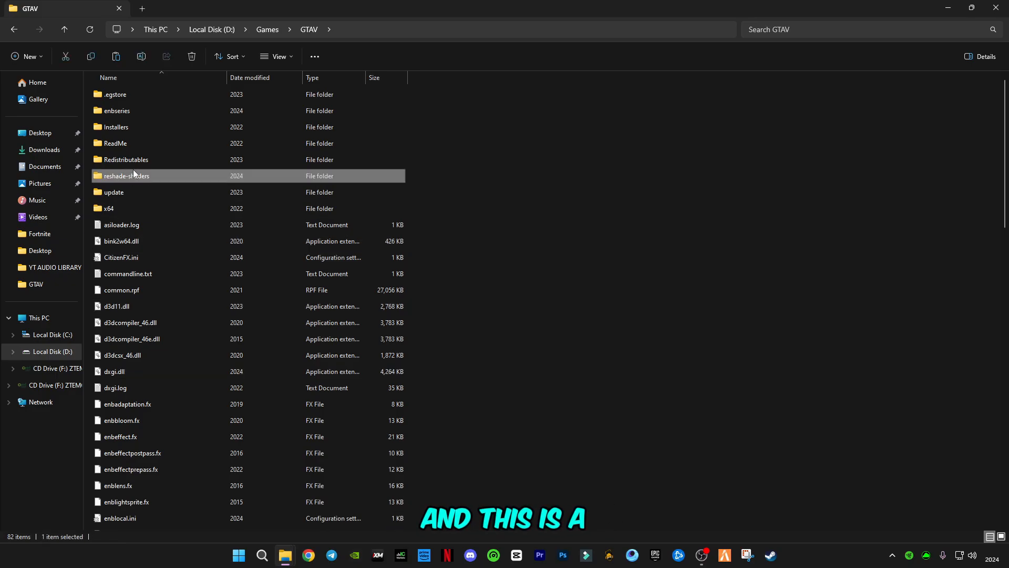
mouse_move(134, 186)
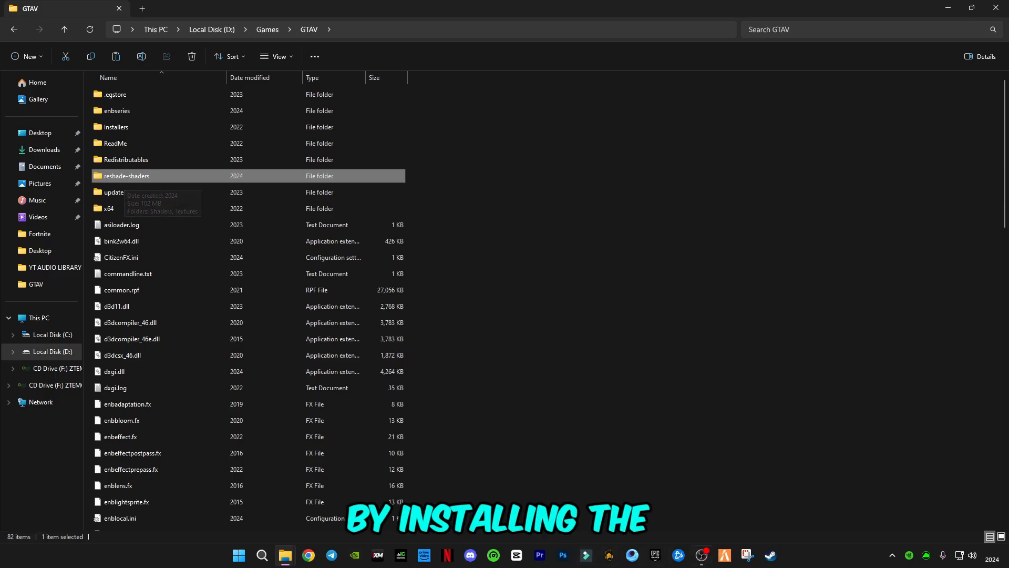
mouse_move(140, 177)
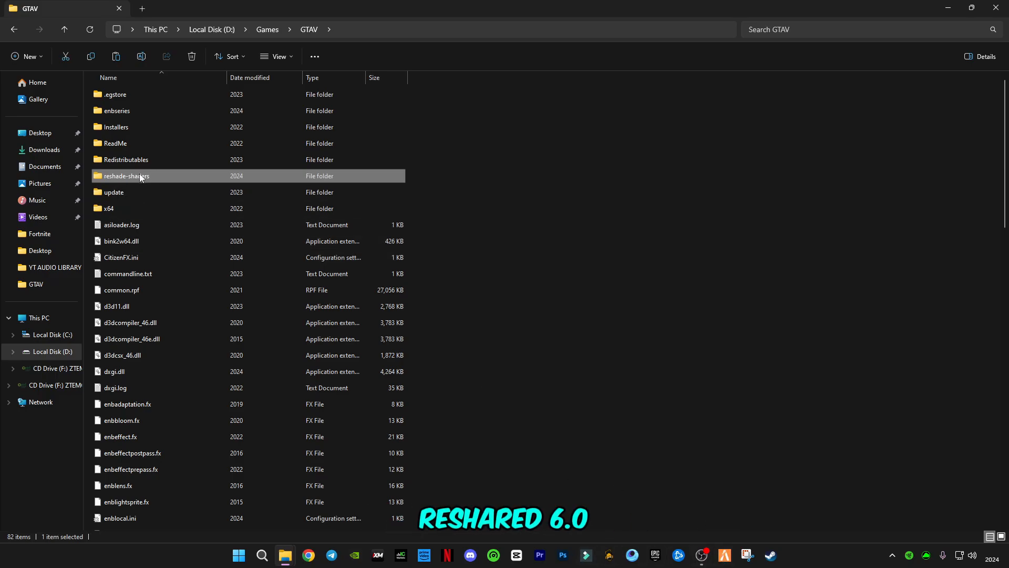
right_click(125, 175)
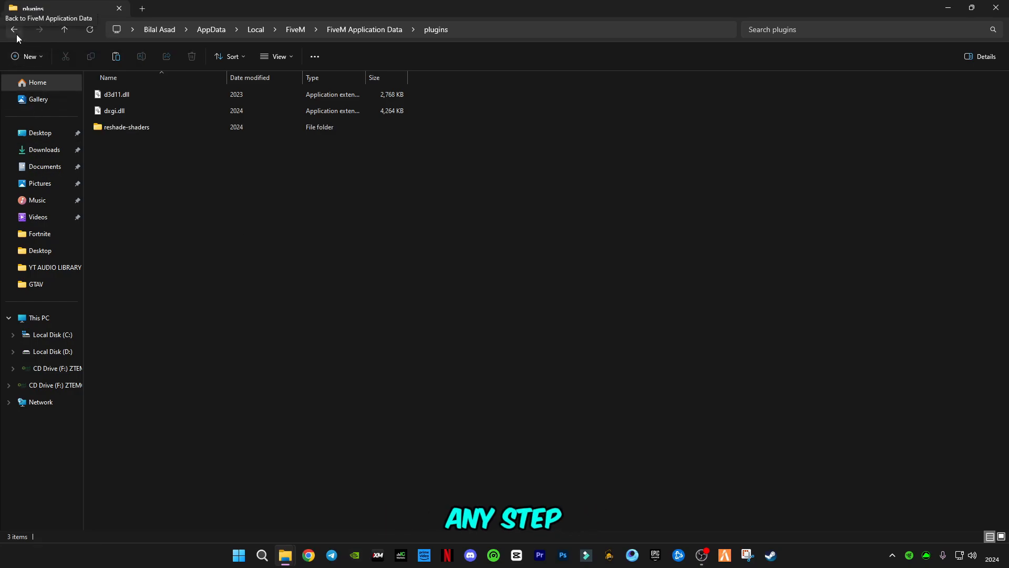
click(14, 30)
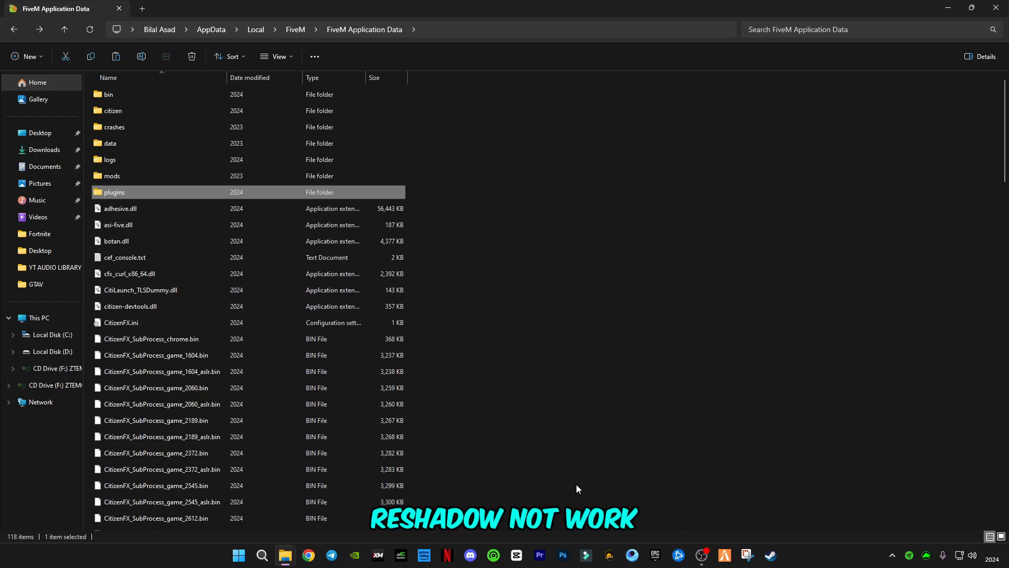
mouse_move(723, 554)
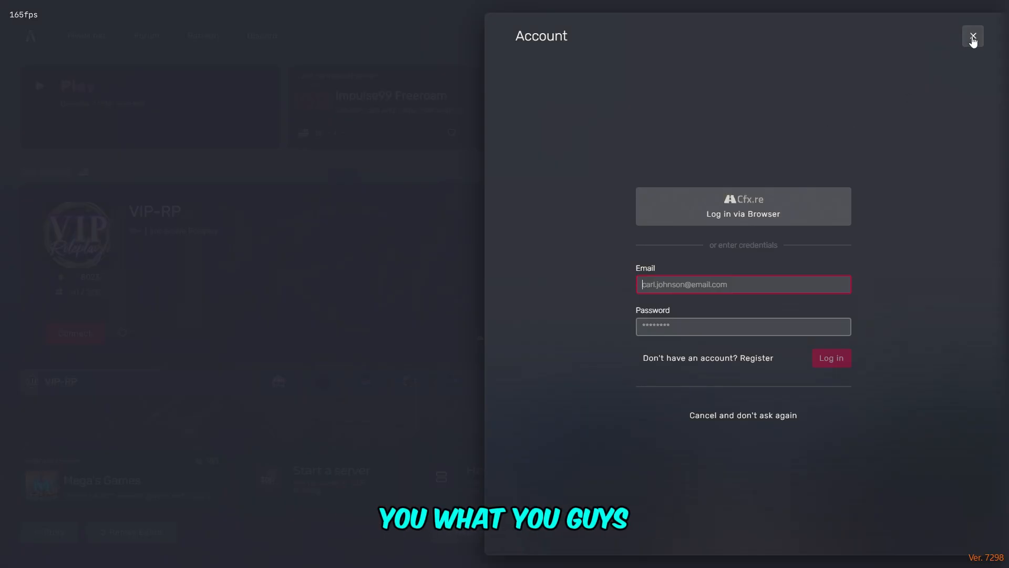
- Read the console's ReShade-blocked message about CitizenFX.ini, then leave FiveM via the window switcher
click(972, 35)
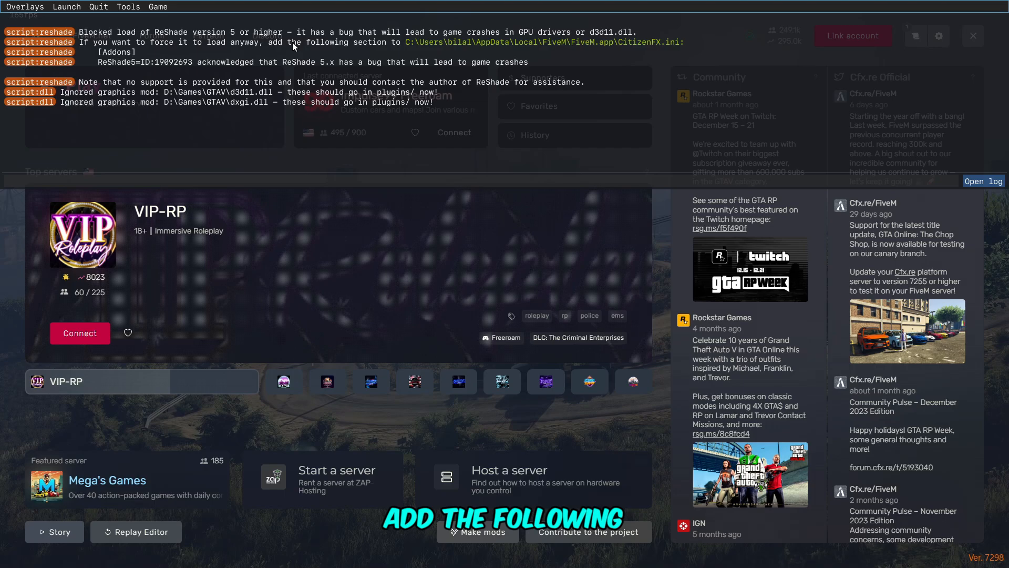
mouse_move(686, 46)
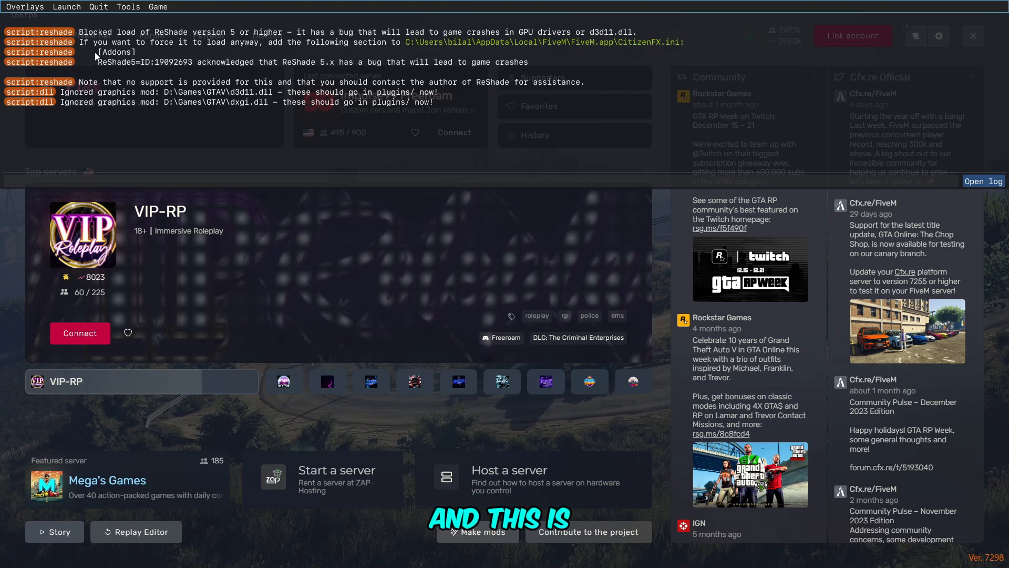
mouse_move(358, 67)
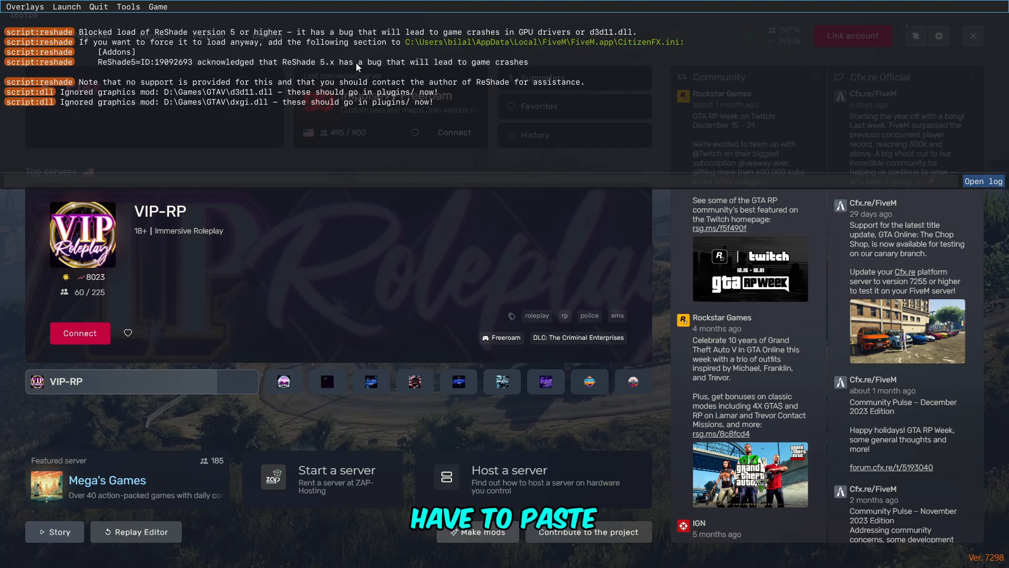
mouse_move(540, 72)
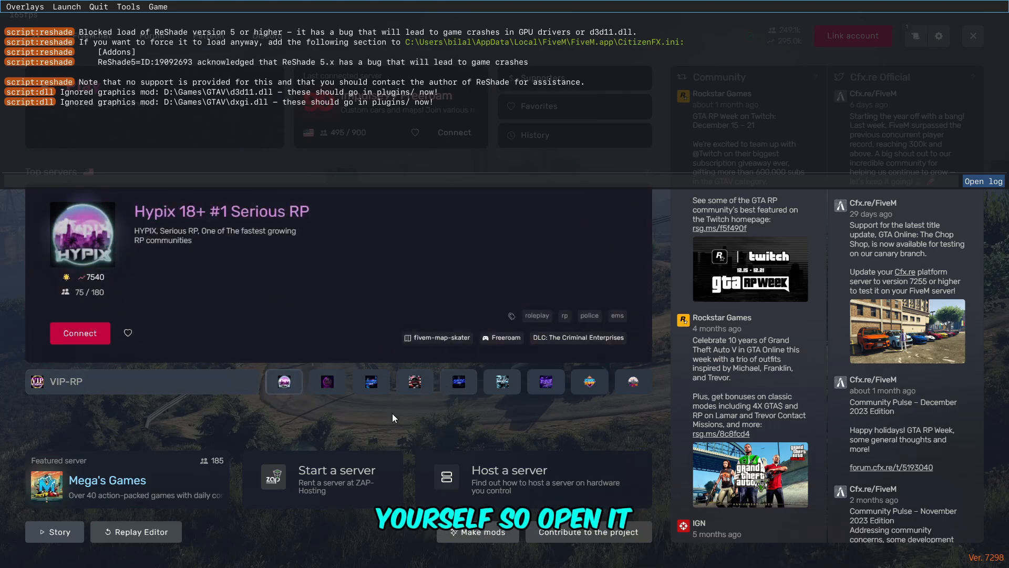
key(alt+tab)
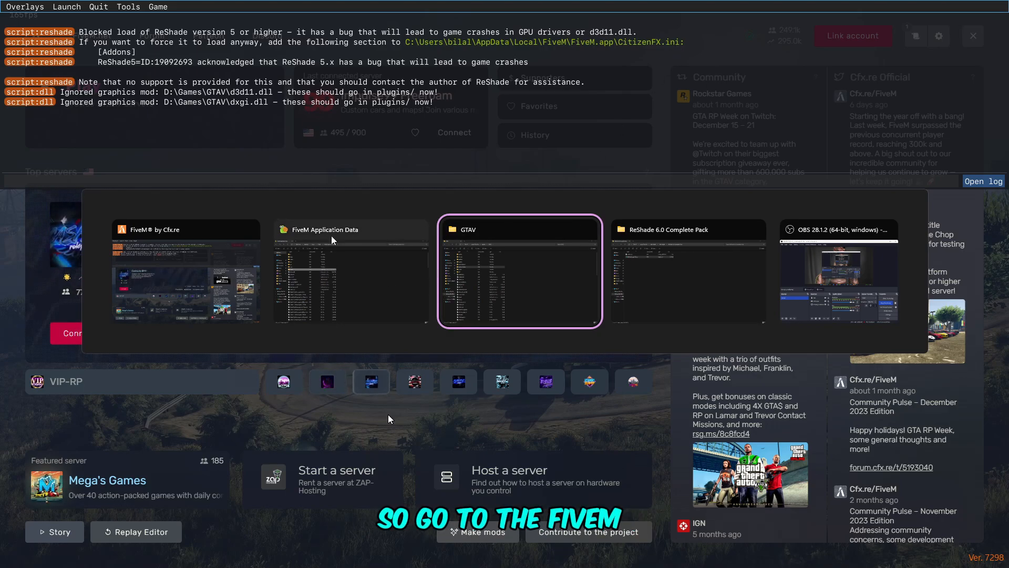
- Locate and view CitizenFX.ini in FiveM Application Data before using the pack's copy
click(351, 271)
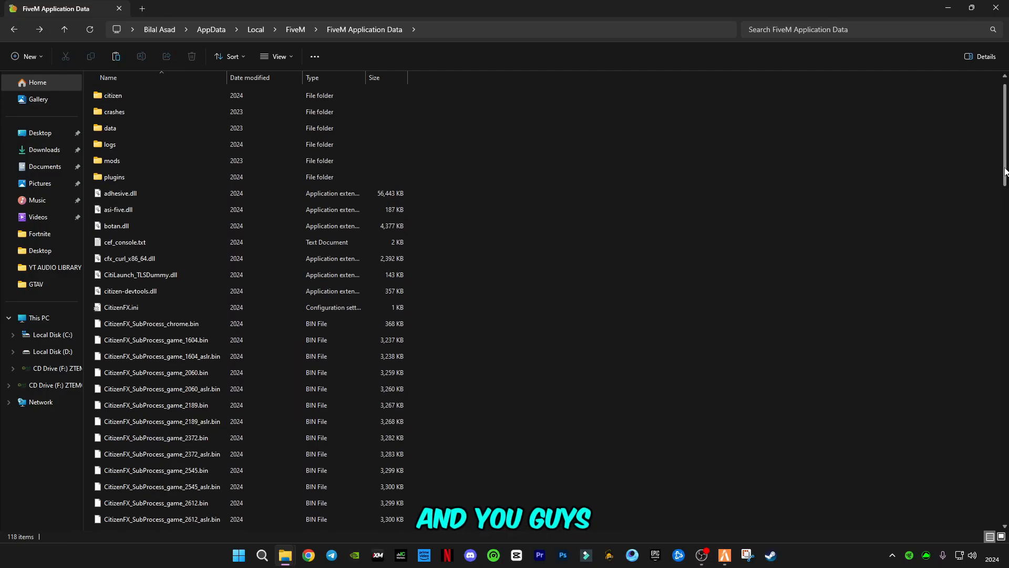
scroll(up, 3)
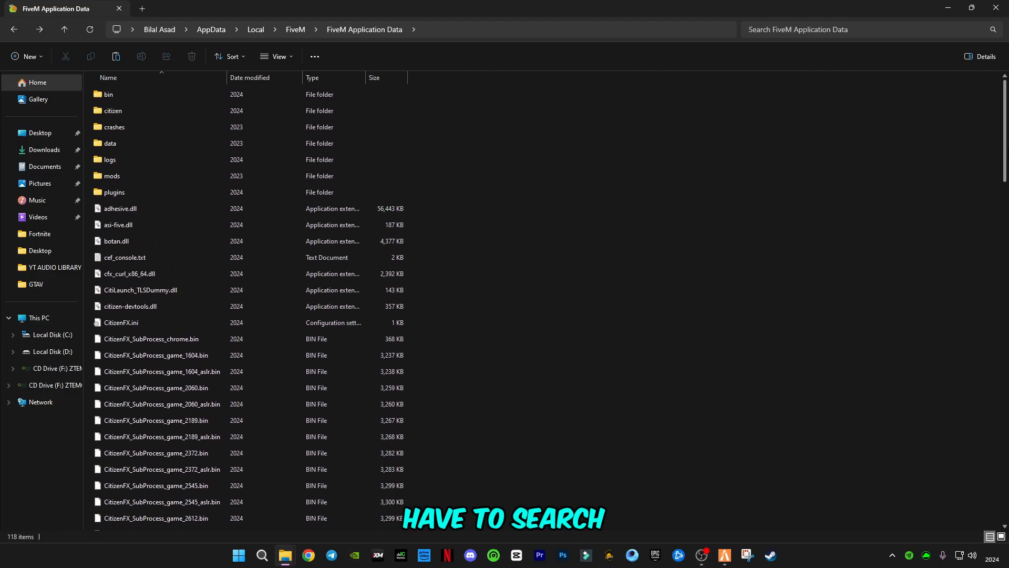
click(131, 322)
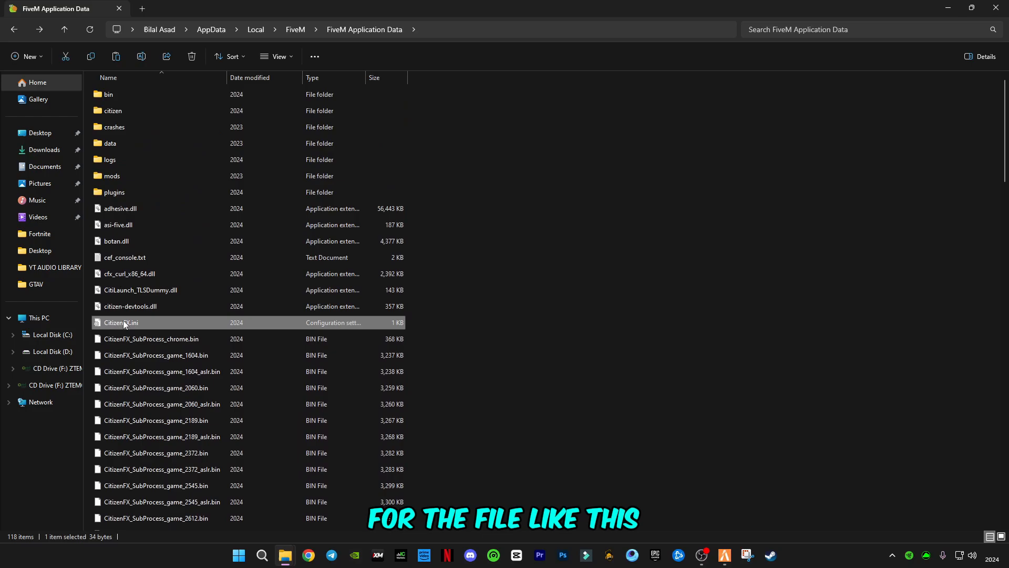
mouse_move(112, 325)
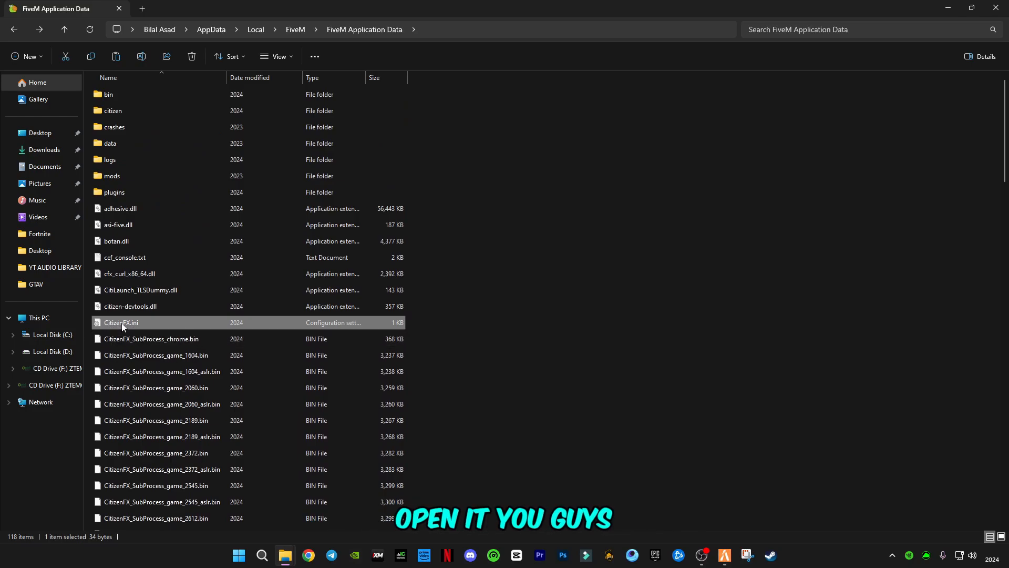
double_click(121, 322)
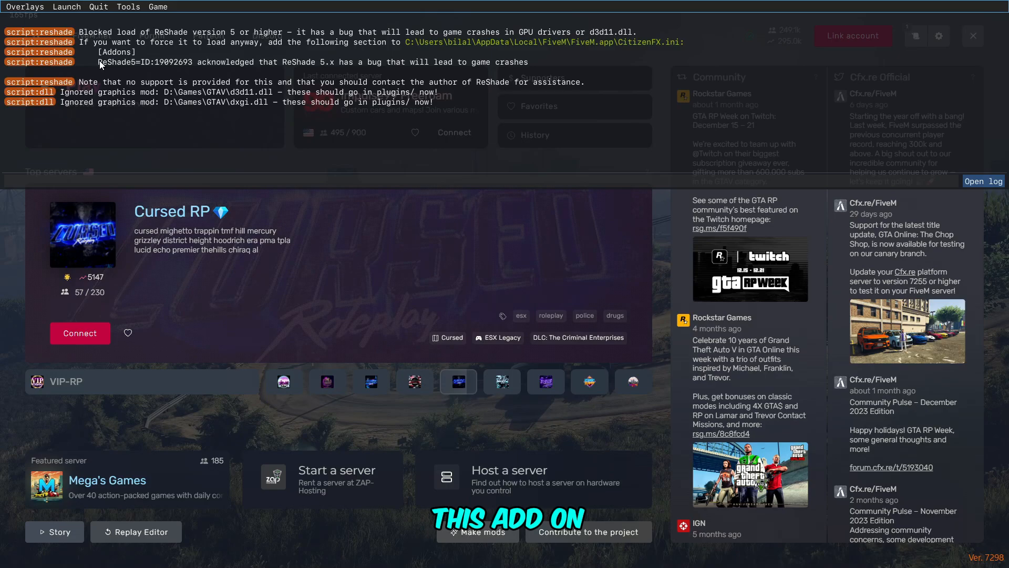
mouse_move(585, 319)
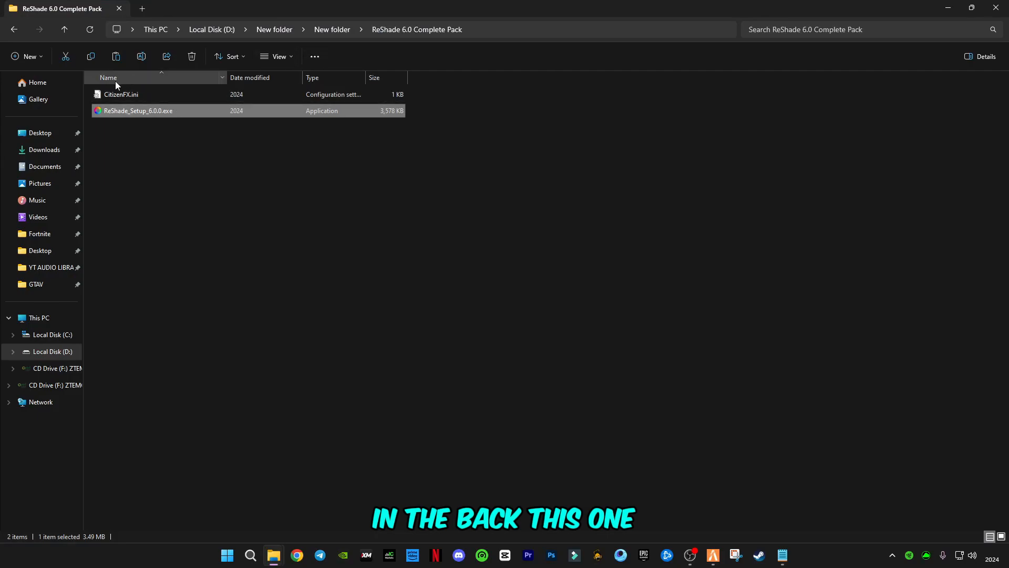
- Copy the patched CitizenFX.ini from the ReShade 6.0 Complete Pack folder
click(121, 94)
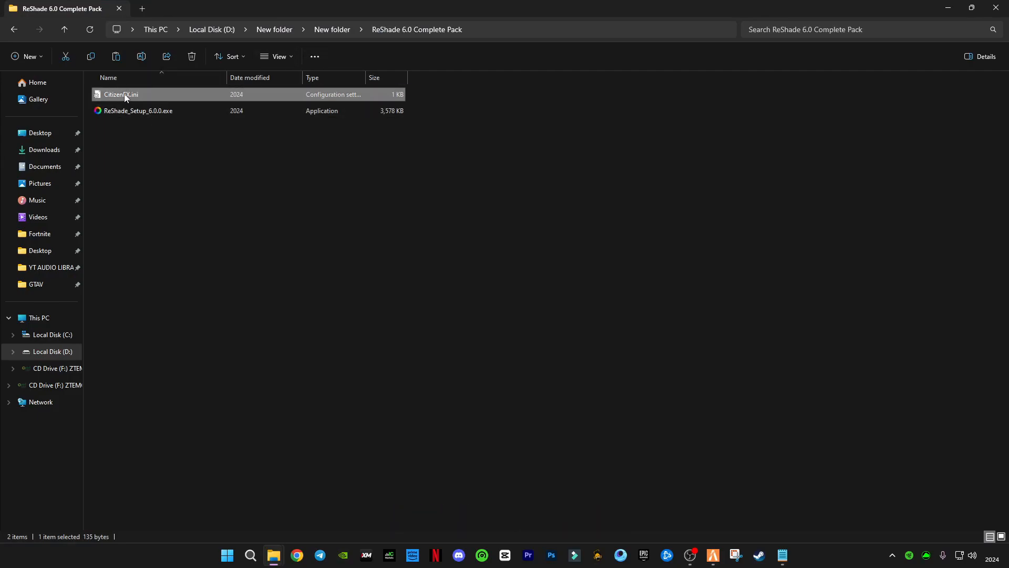
right_click(121, 95)
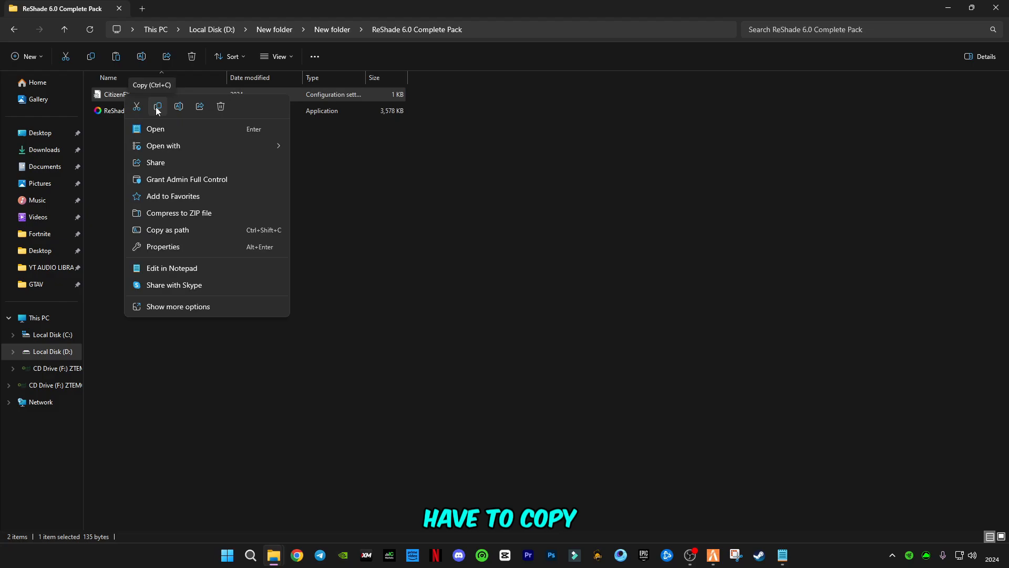
click(157, 107)
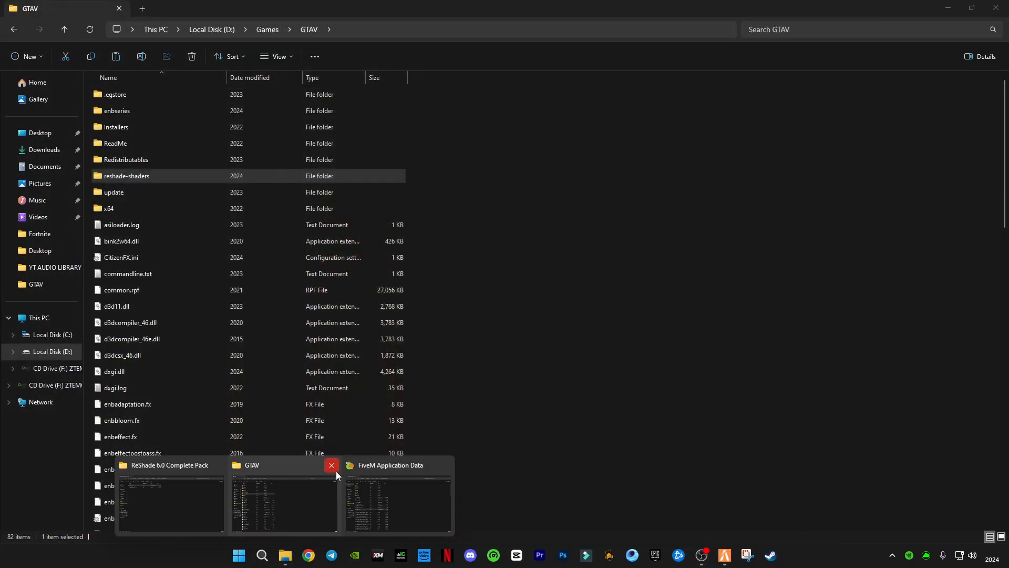
- Paste it into FiveM Application Data, replacing the existing CitizenFX.ini, and move to the GTAV folder
click(398, 499)
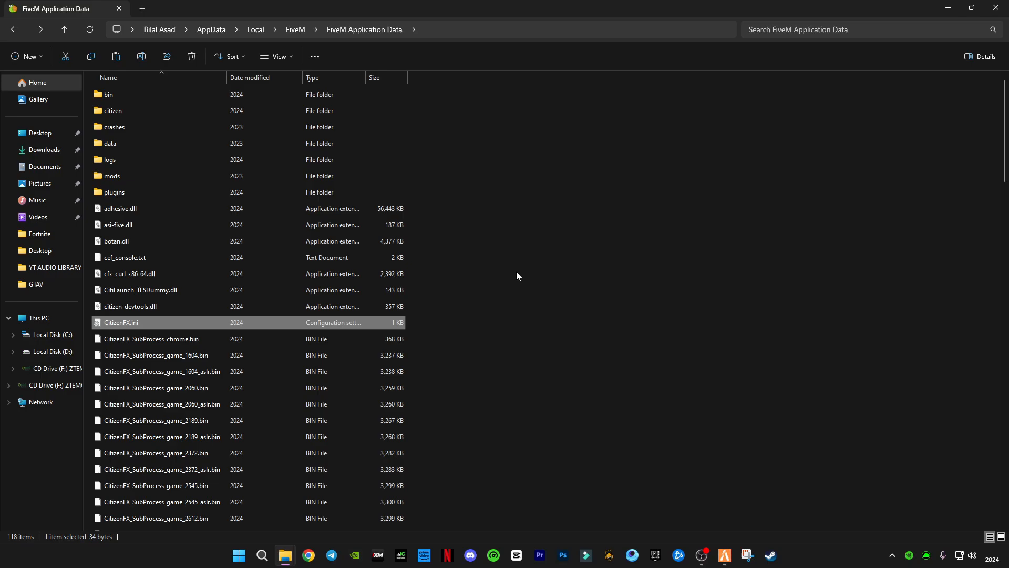
right_click(518, 275)
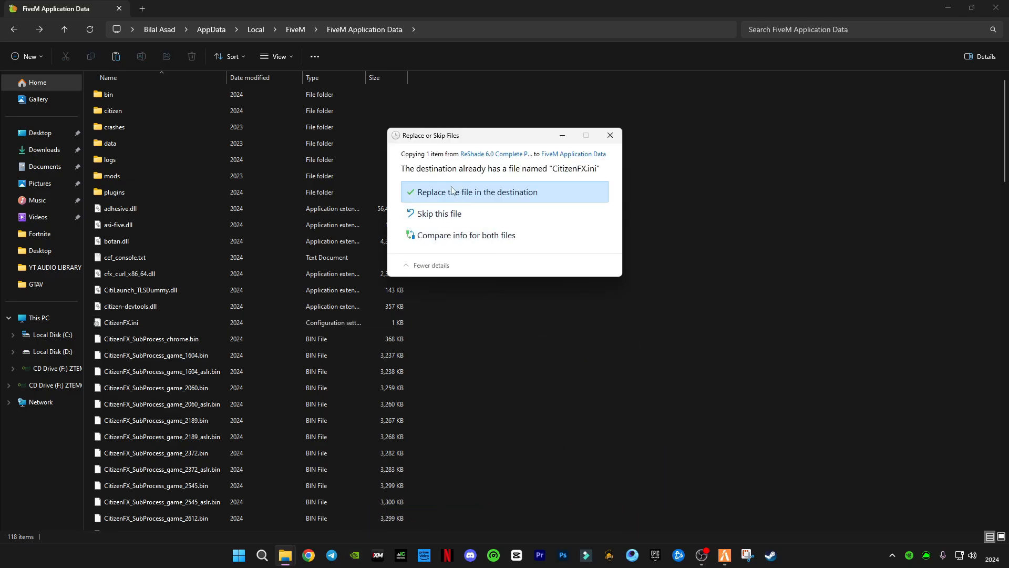
click(474, 192)
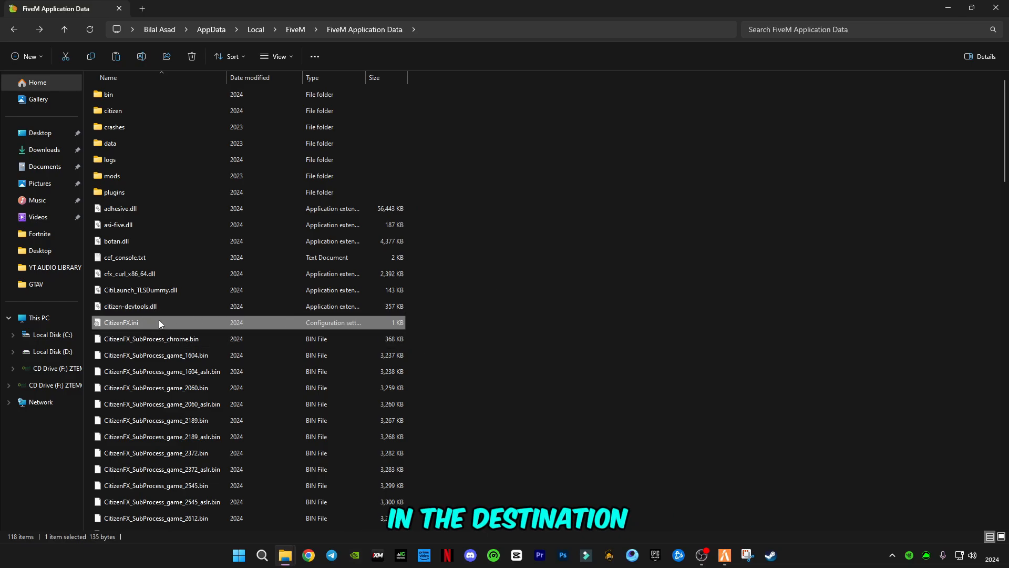
mouse_move(285, 555)
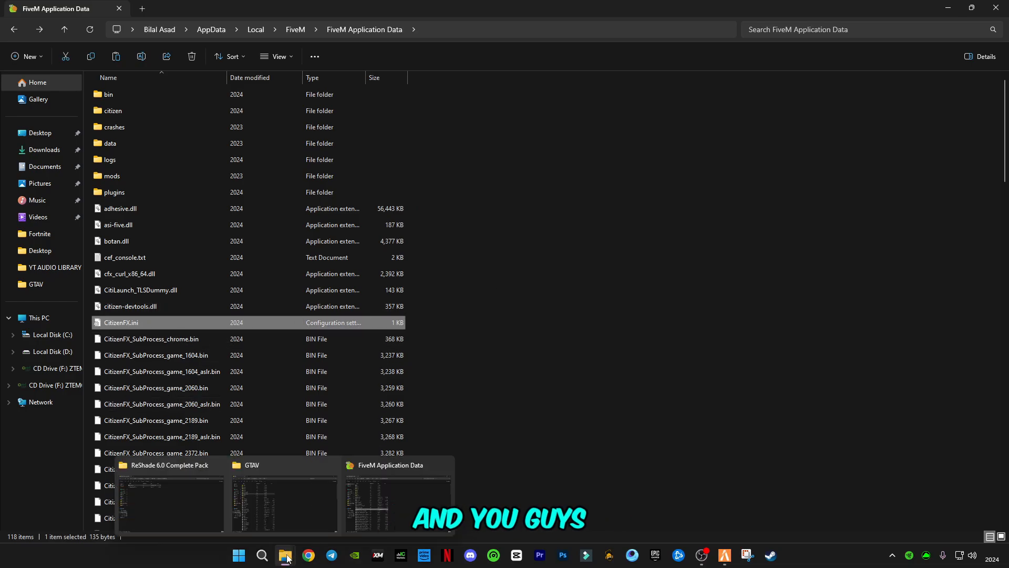
click(283, 503)
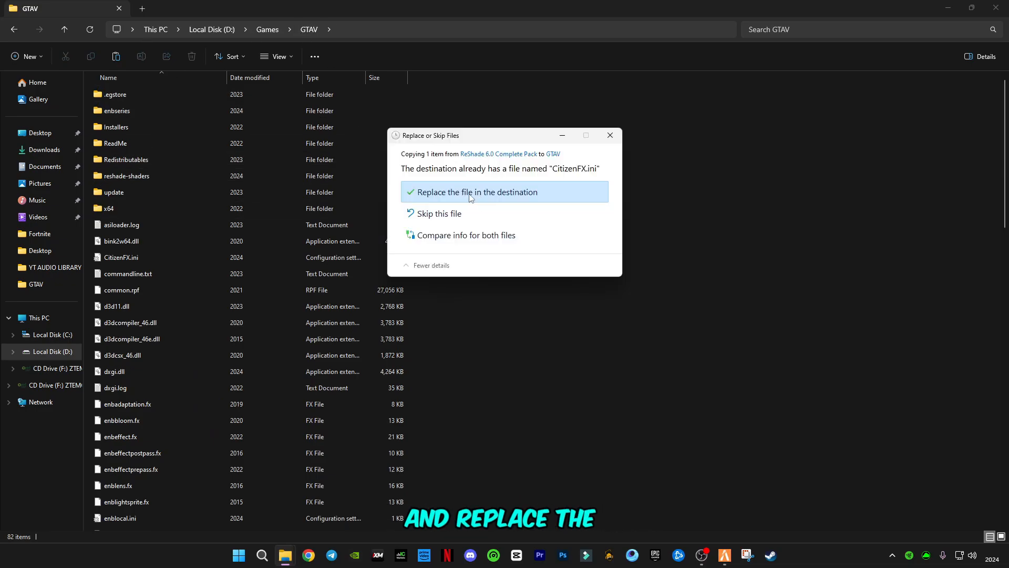
- Replace GTAV's CitizenFX.ini with the patched copy and return to the FiveM launcher
click(474, 191)
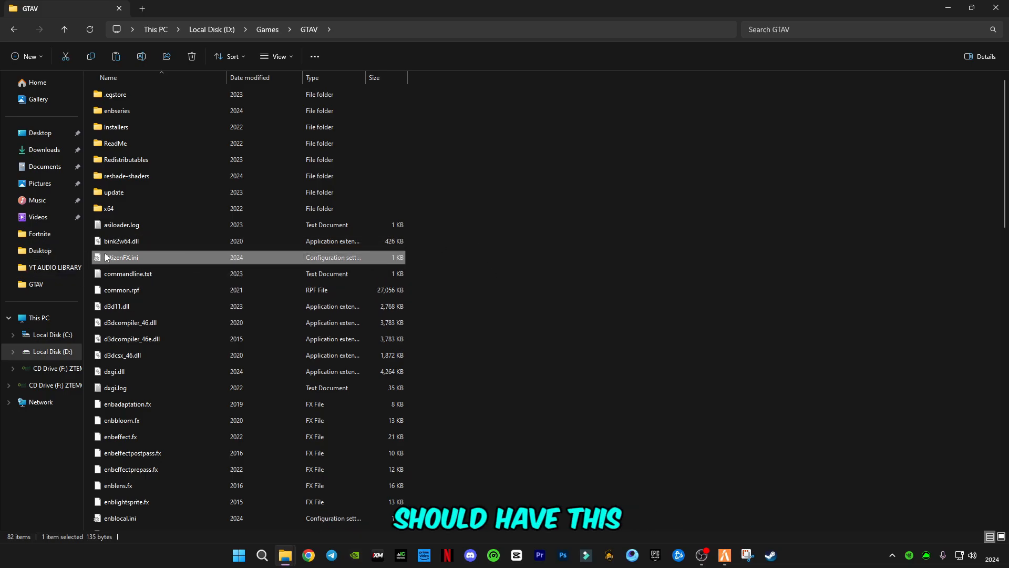
mouse_move(171, 263)
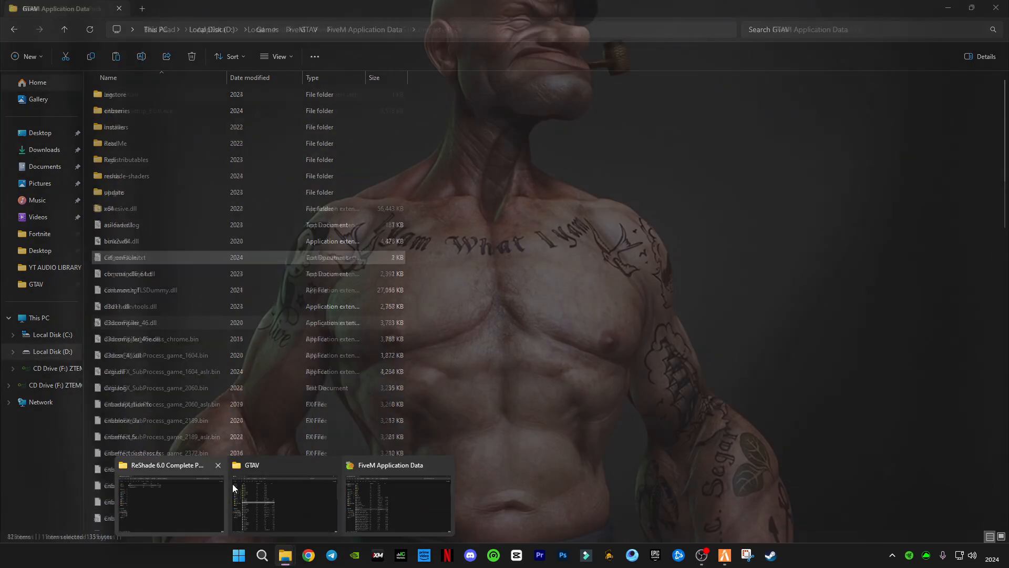
click(284, 502)
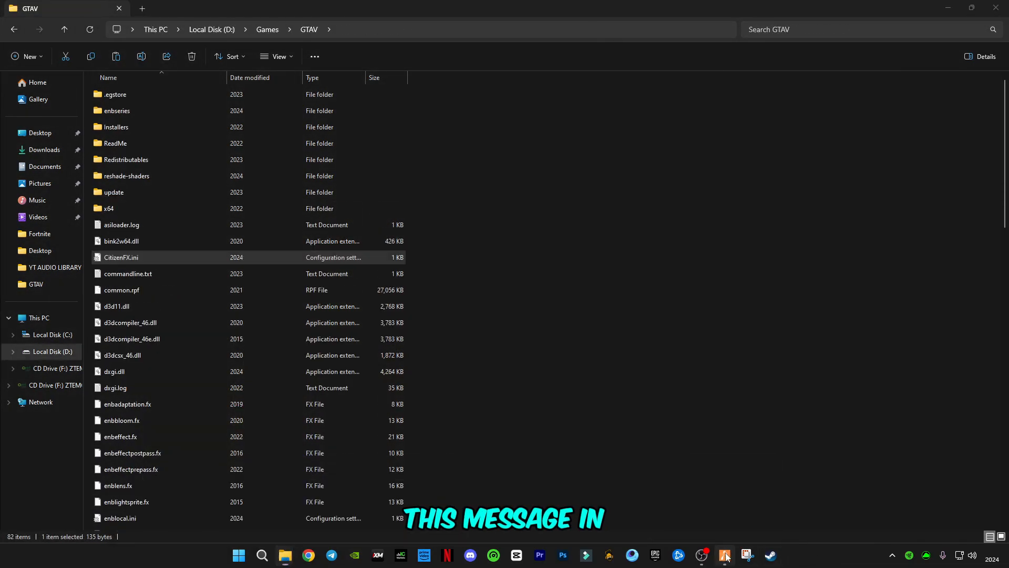
click(724, 555)
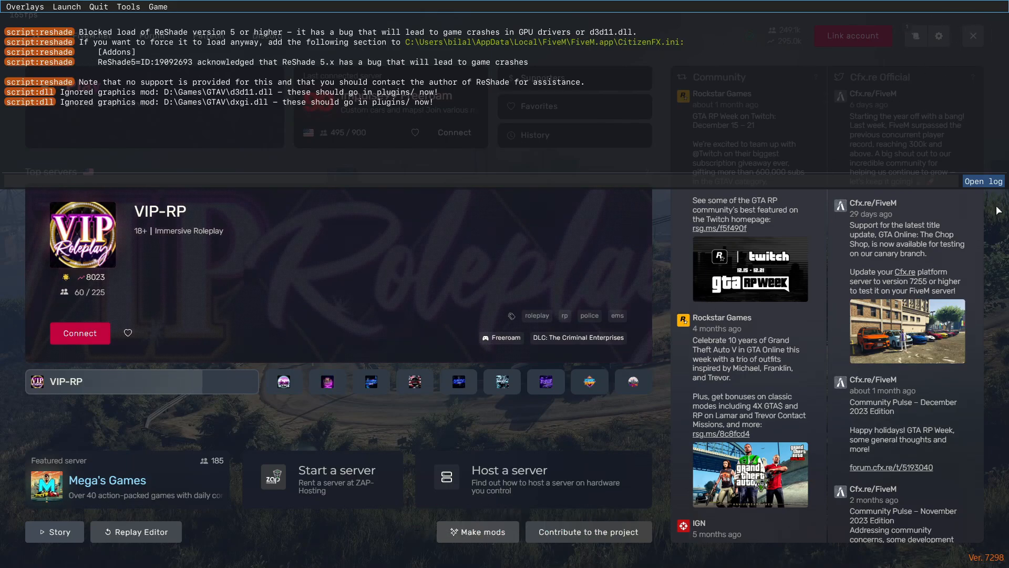
- Quit FiveM to the desktop and launch it again
click(971, 36)
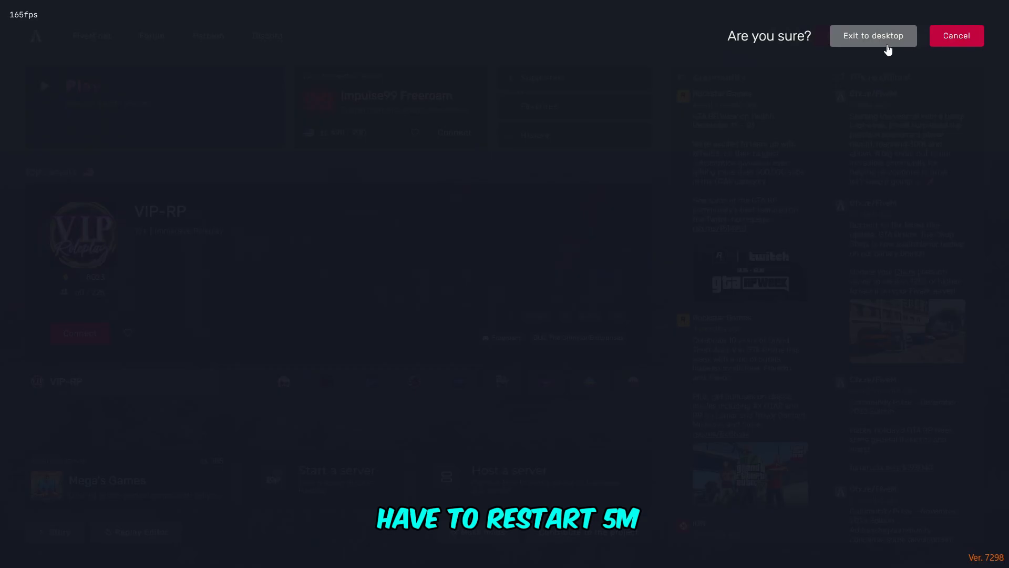
click(873, 36)
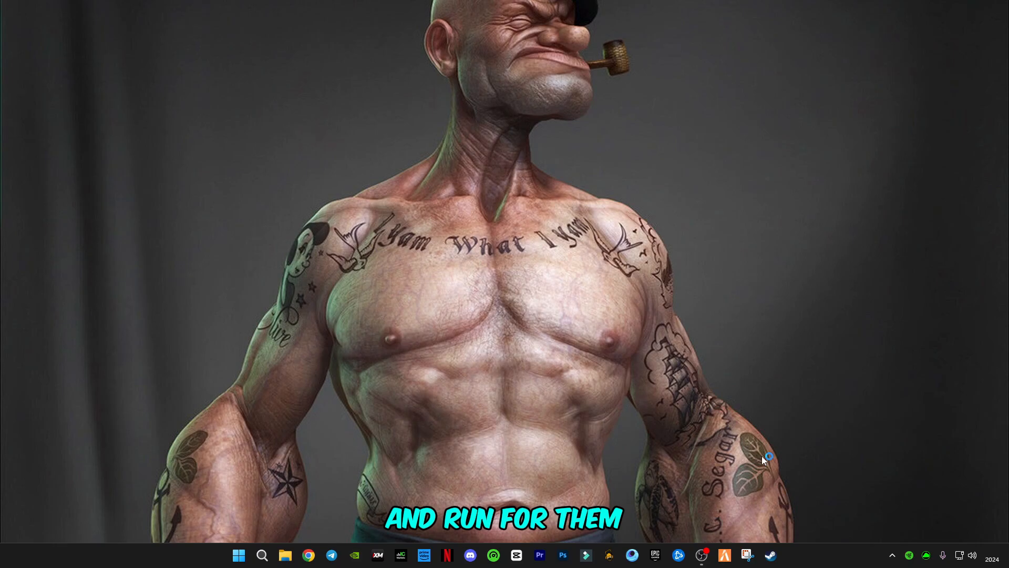
click(724, 555)
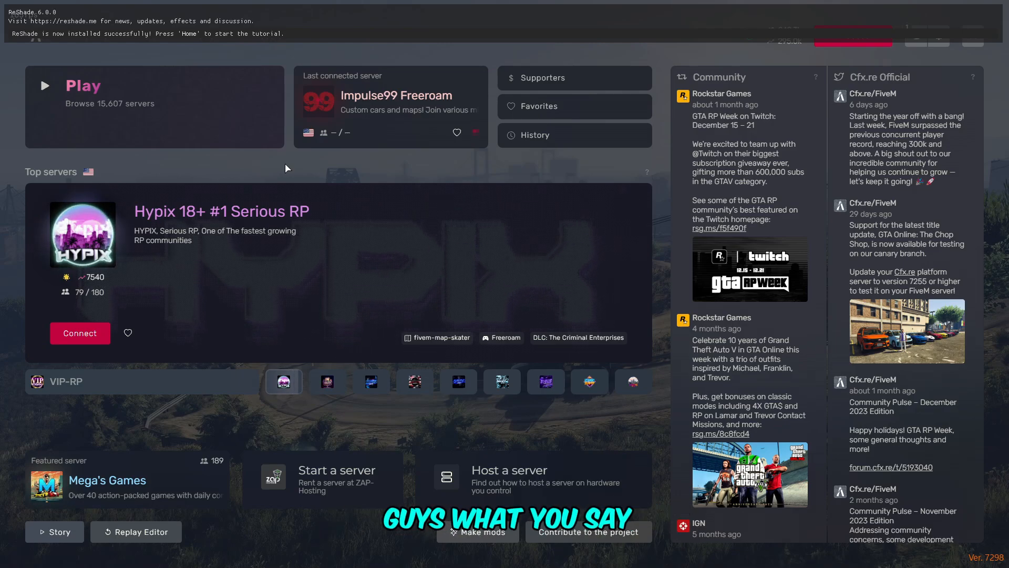
- Confirm the ReShade 6.0.0 'installed successfully' banner on FiveM's home screen
click(327, 381)
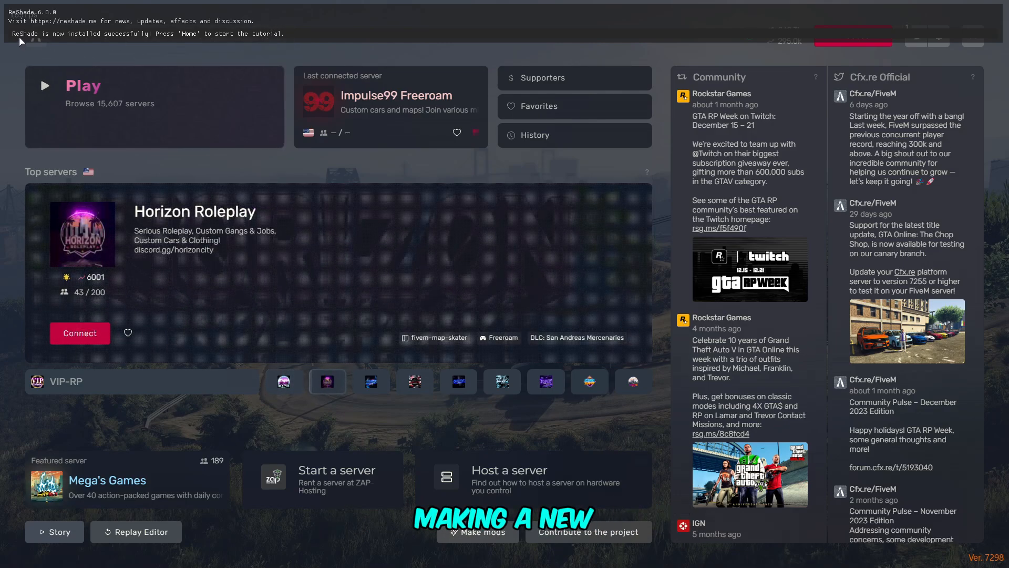